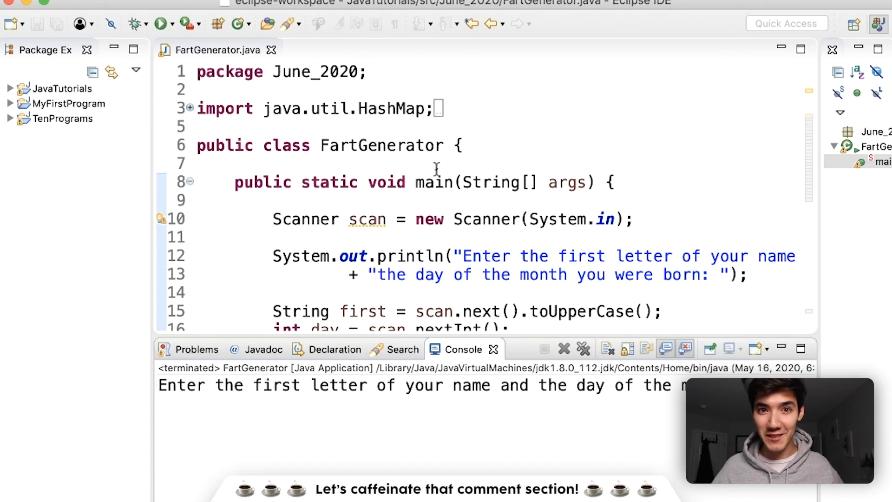
# Step: Answer the running FartGenerator prompt in the console with 'a' and '18'
pyautogui.click(162, 23)
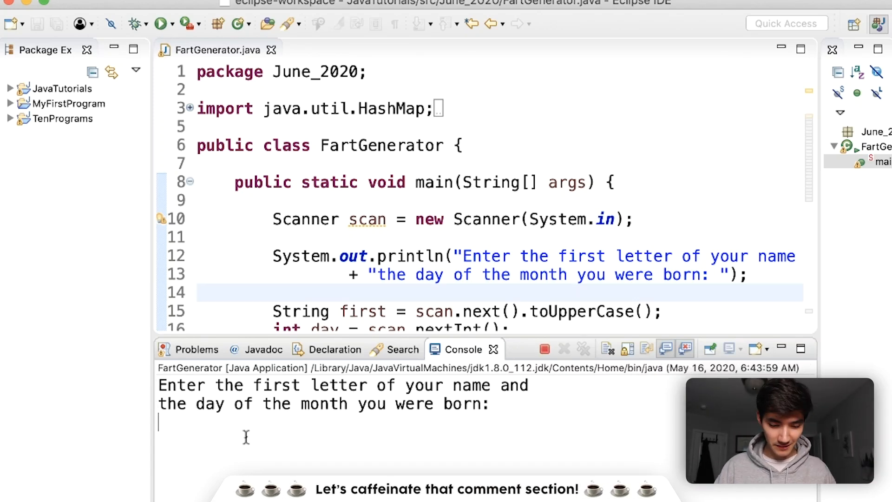
pyautogui.write('a')
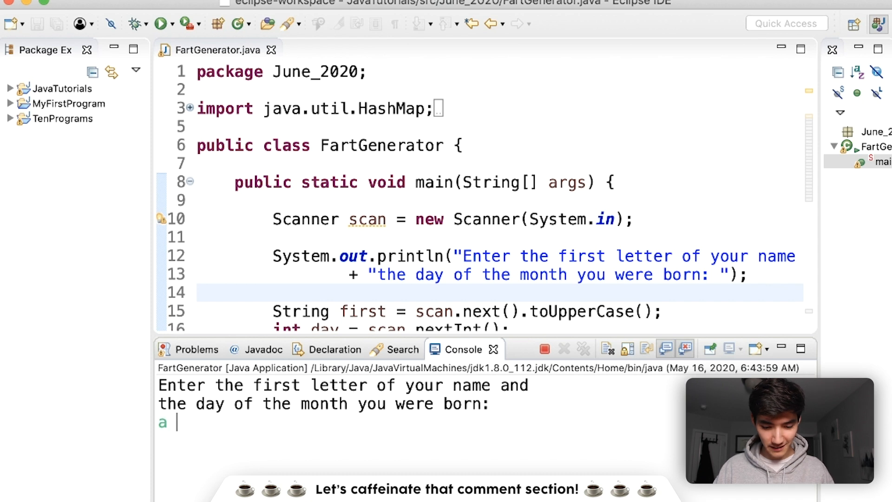
pyautogui.write('18')
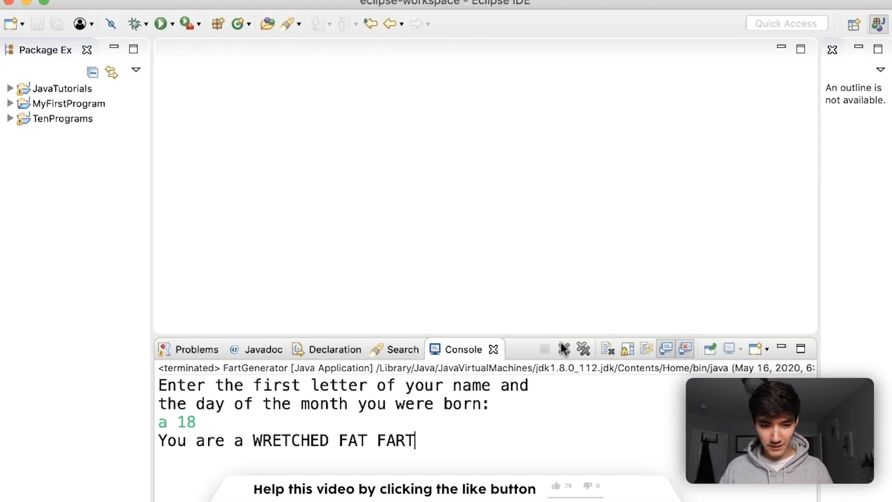
# Step: Create a new Java project named FartGenerator and expand it in the explorer
pyautogui.click(685, 348)
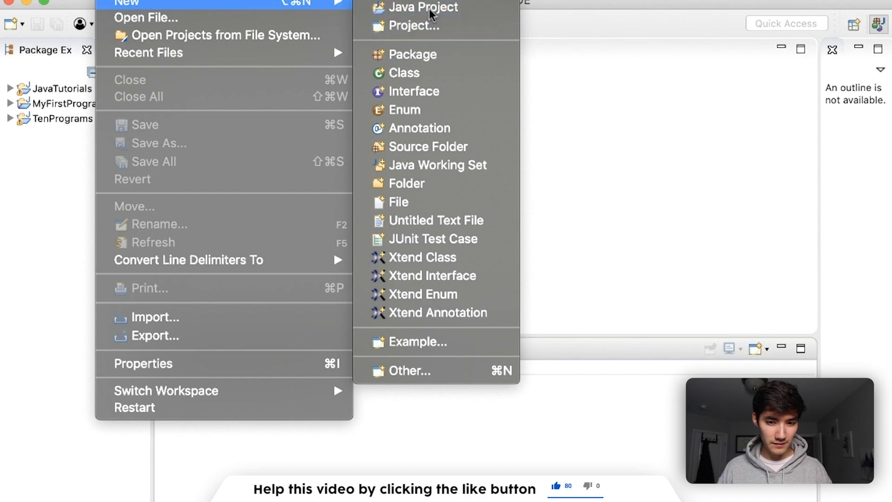
pyautogui.click(421, 7)
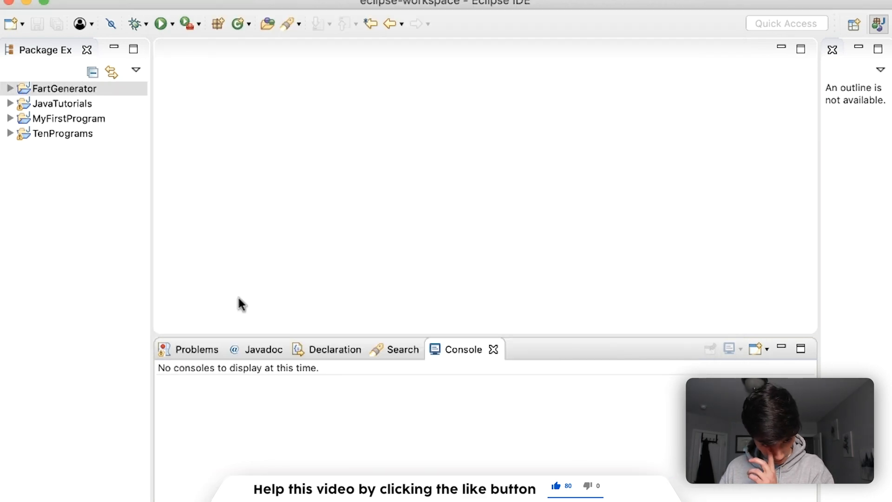
pyautogui.click(10, 88)
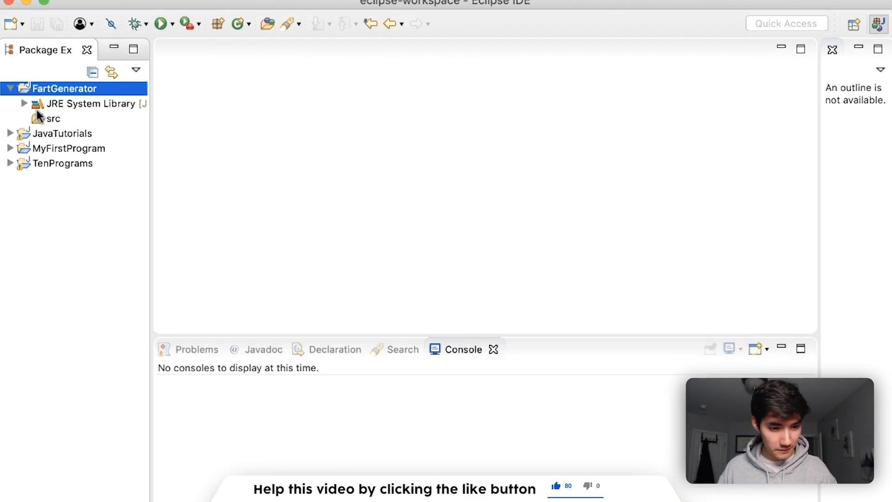
# Step: Start a new class named Farts in the project's src folder
pyautogui.rightClick(54, 118)
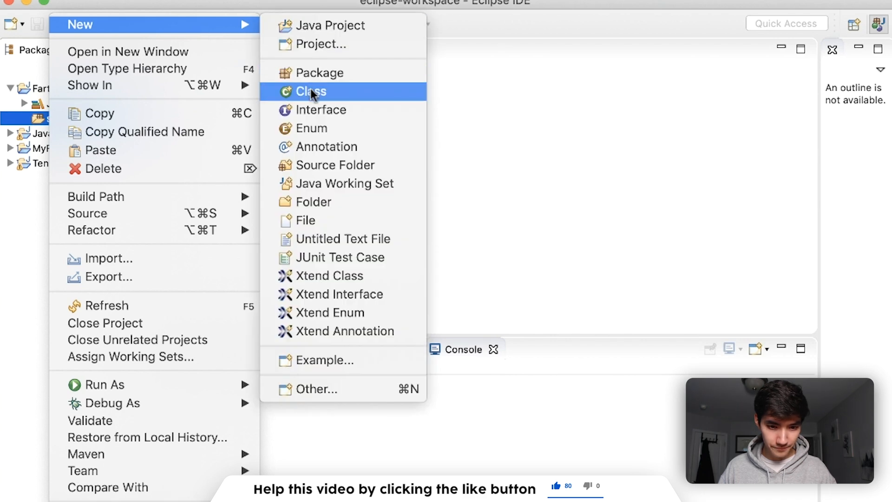
pyautogui.click(310, 92)
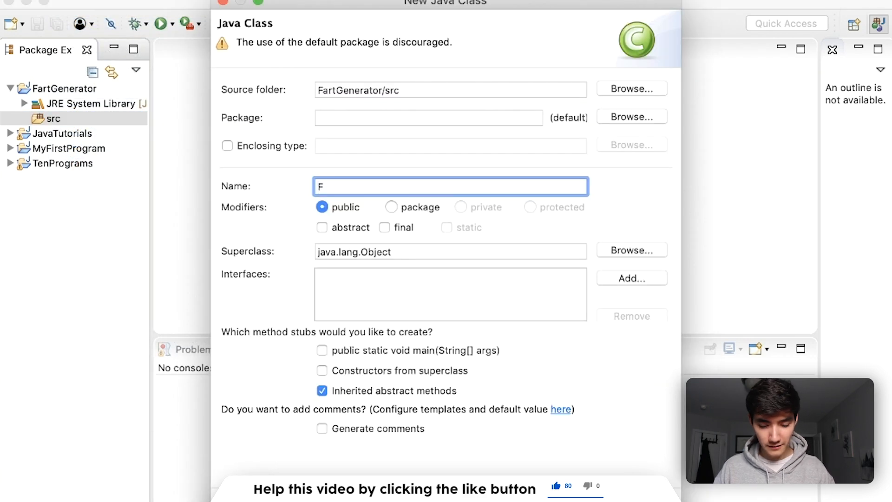
pyautogui.write('arts')
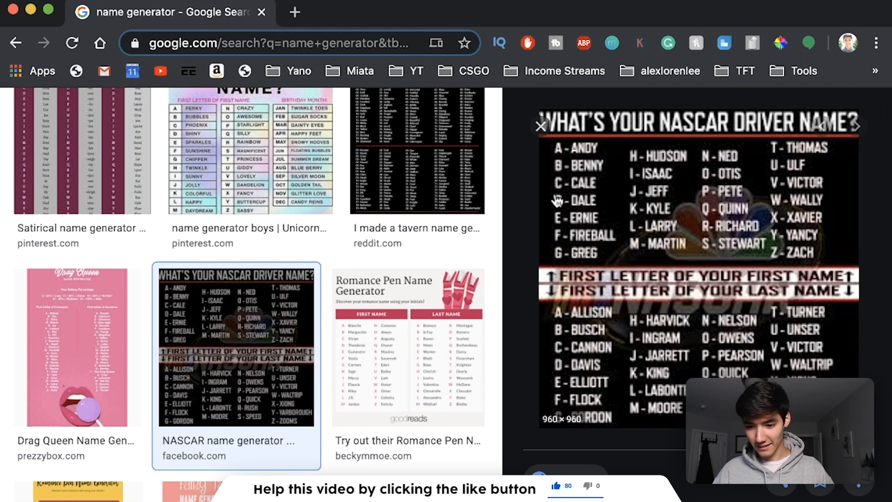
pyautogui.moveTo(643, 188)
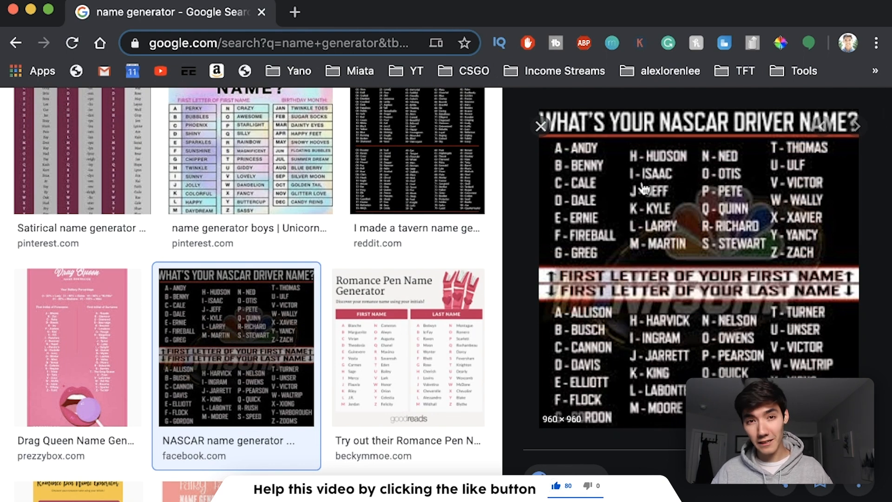
pyautogui.moveTo(617, 367)
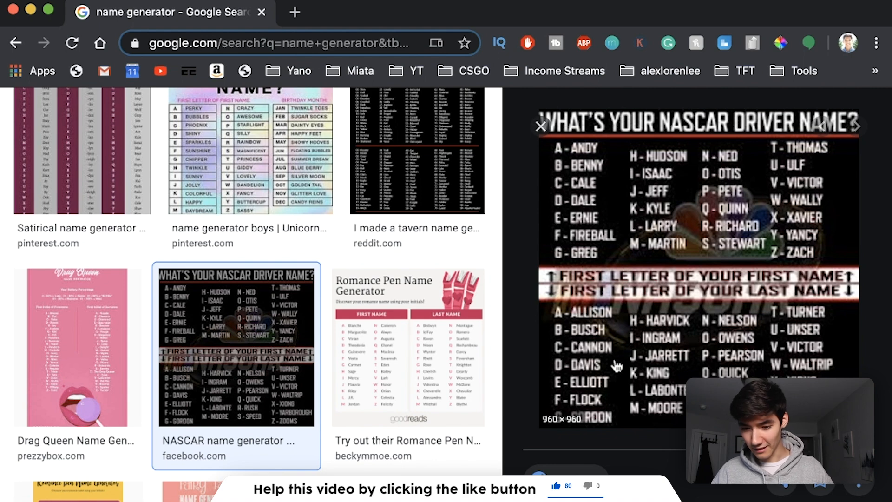
# Step: Scroll down through the name generator image results
pyautogui.scroll(-3)
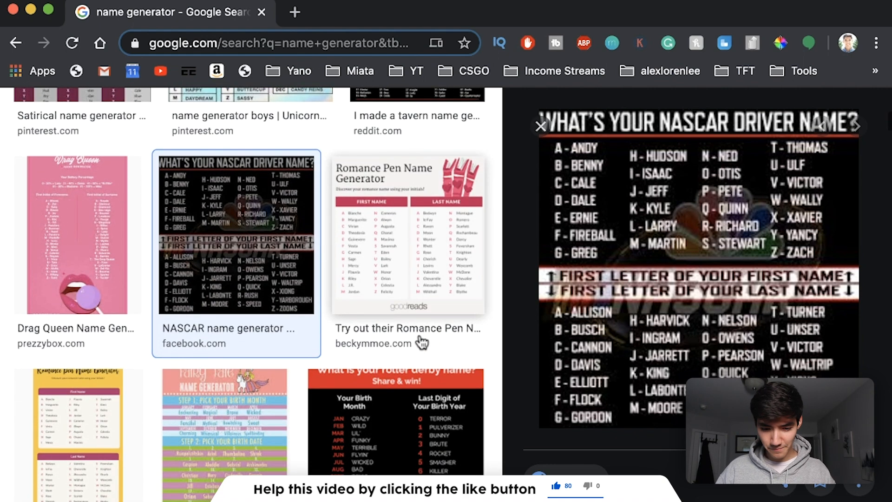
pyautogui.scroll(-3)
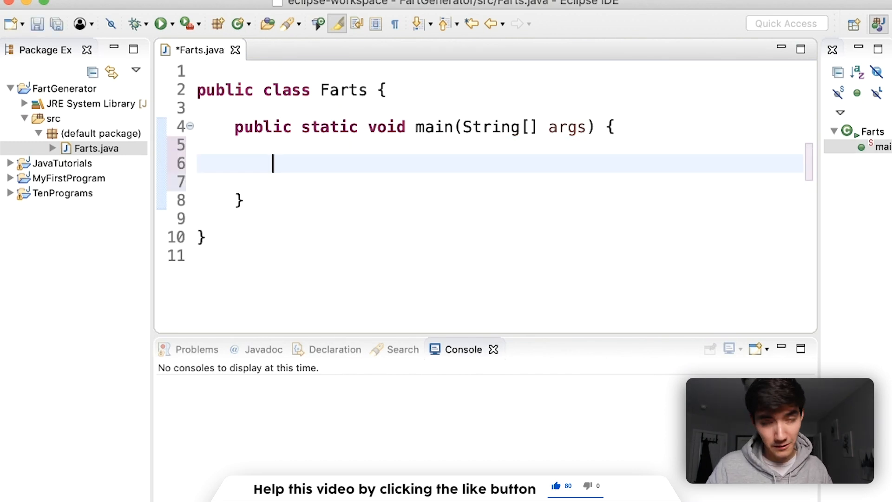
# Step: Add a System.out.println prompt asking for your name's first letter and birth day, run it, and end the prompt with a colon
pyautogui.write('Sys')
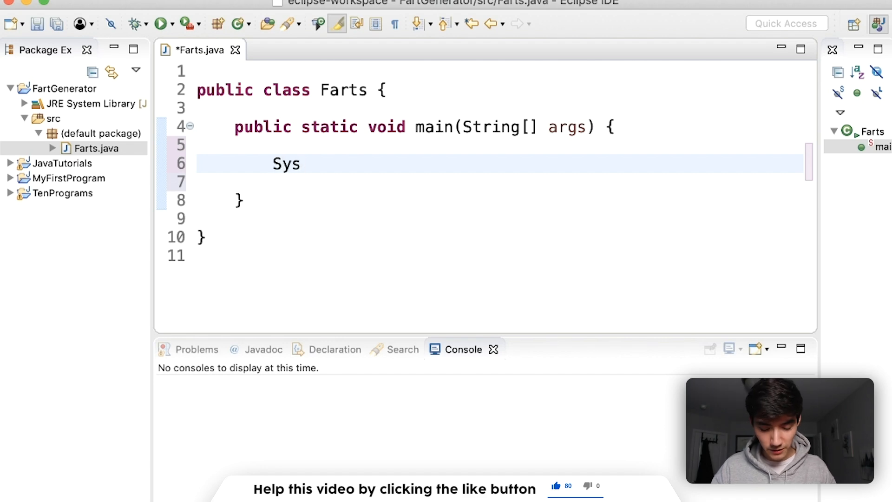
pyautogui.write('tem.out.println("')
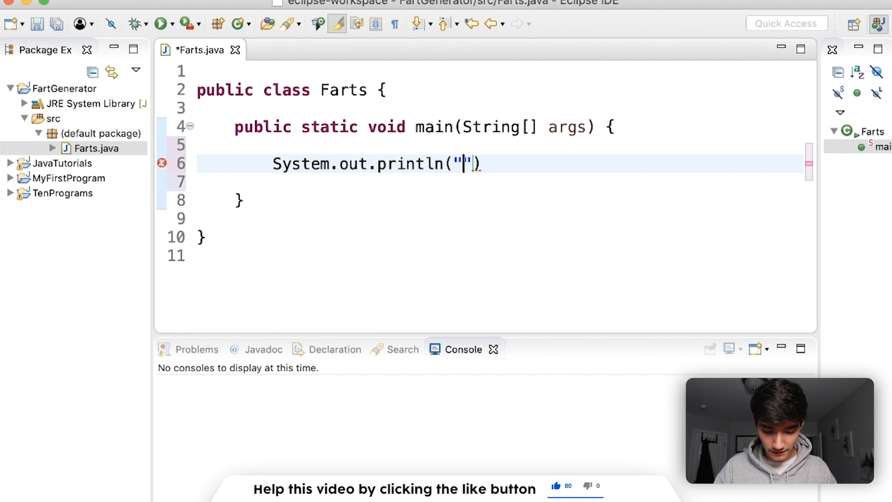
pyautogui.write('Enter the first letter of')
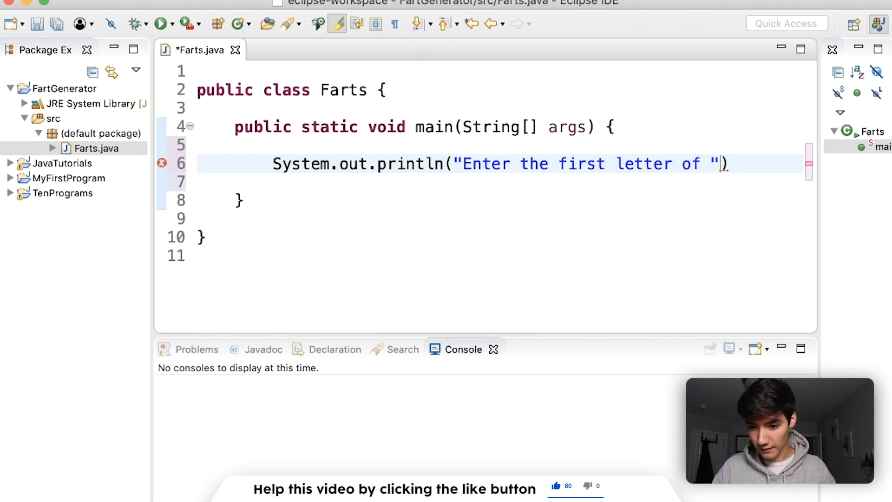
pyautogui.write('your name and \\n')
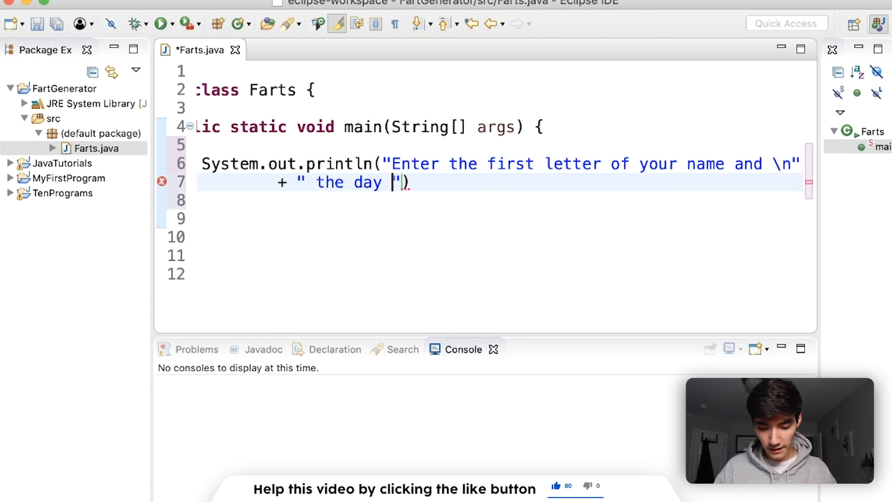
pyautogui.write('of the month you were born')
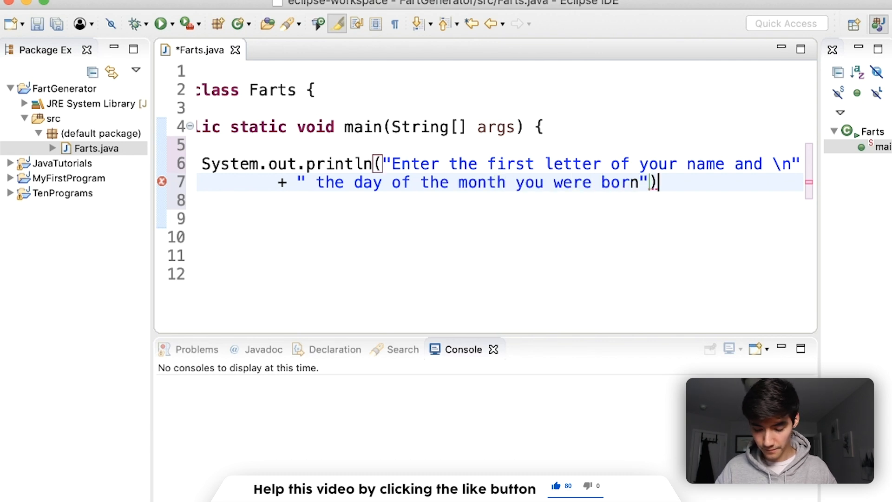
pyautogui.write(';')
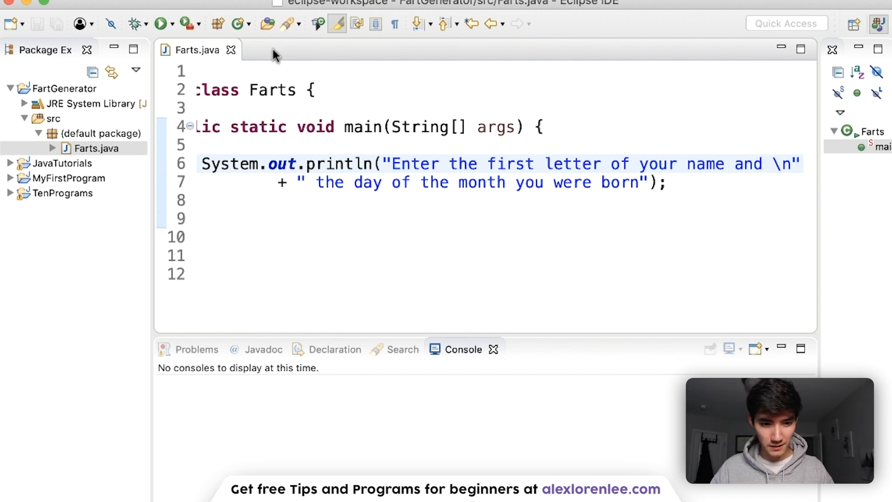
pyautogui.click(161, 23)
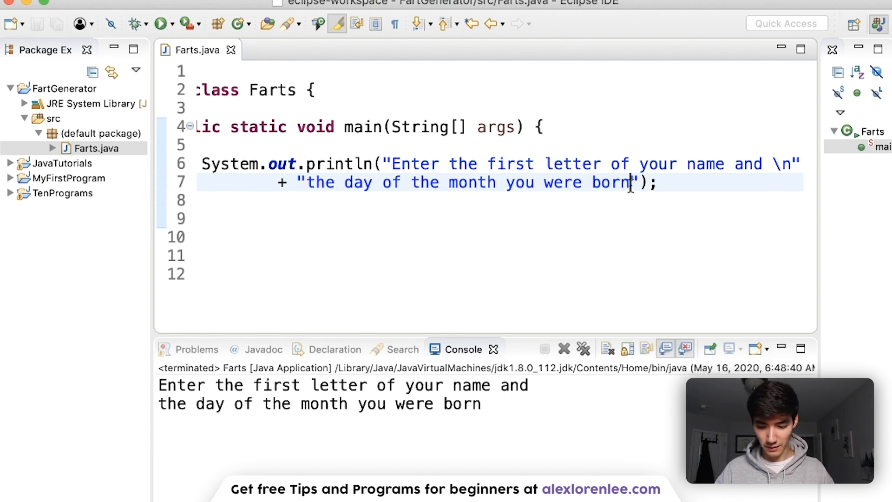
pyautogui.write(':')
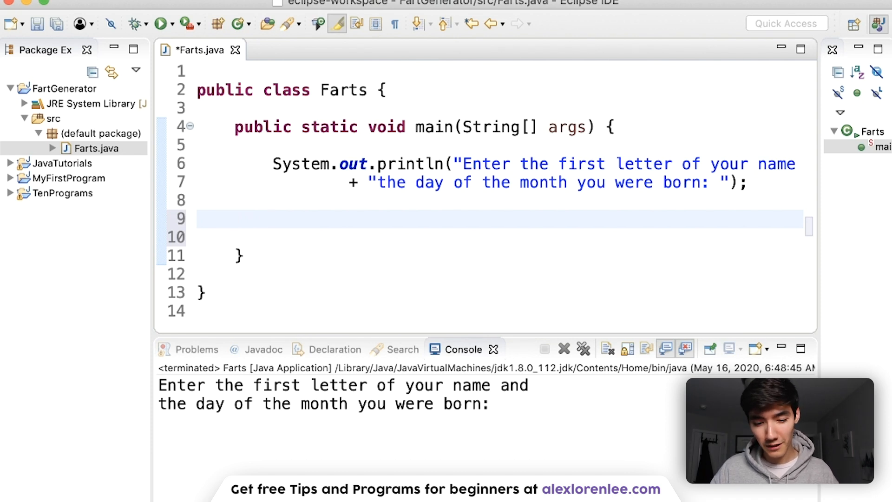
# Step: Create a Scanner on System.in for reading user input
pyautogui.write('Scanner scan =')
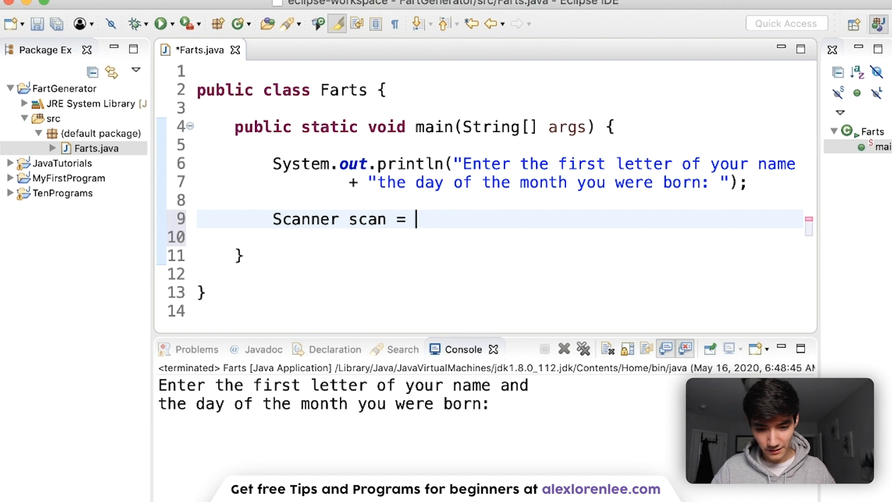
pyautogui.write('new Scanner')
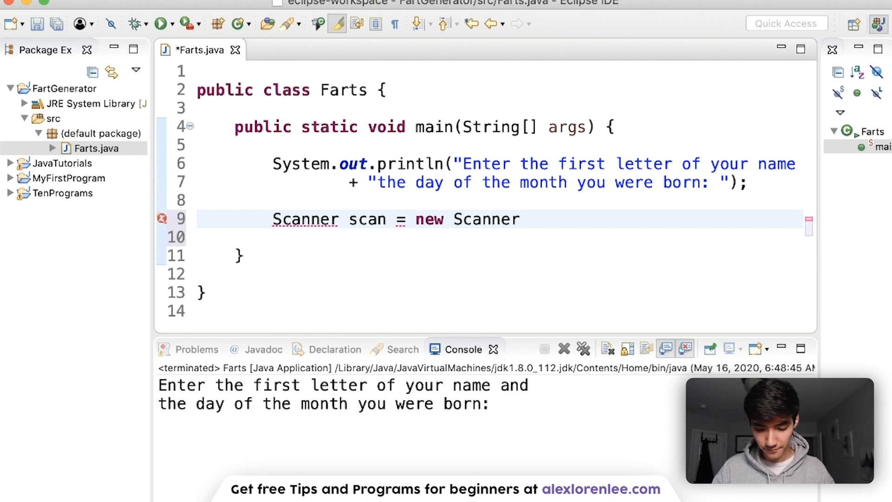
pyautogui.write('();')
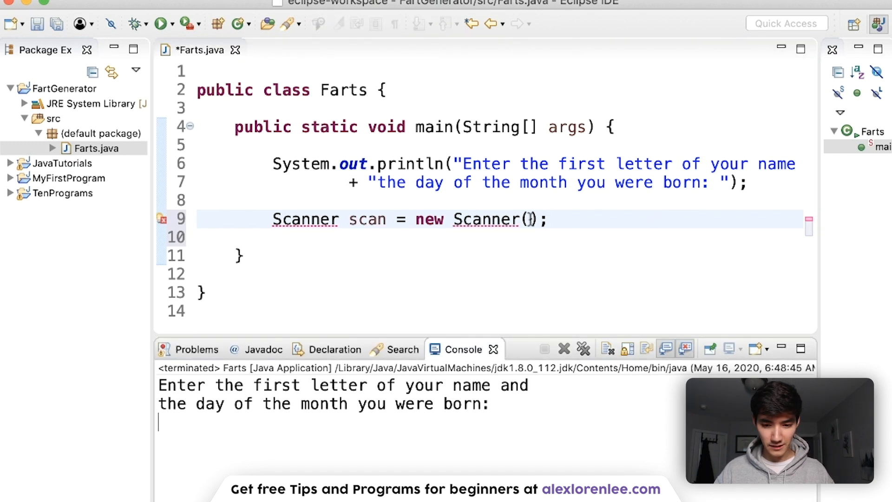
pyautogui.write('System.in')
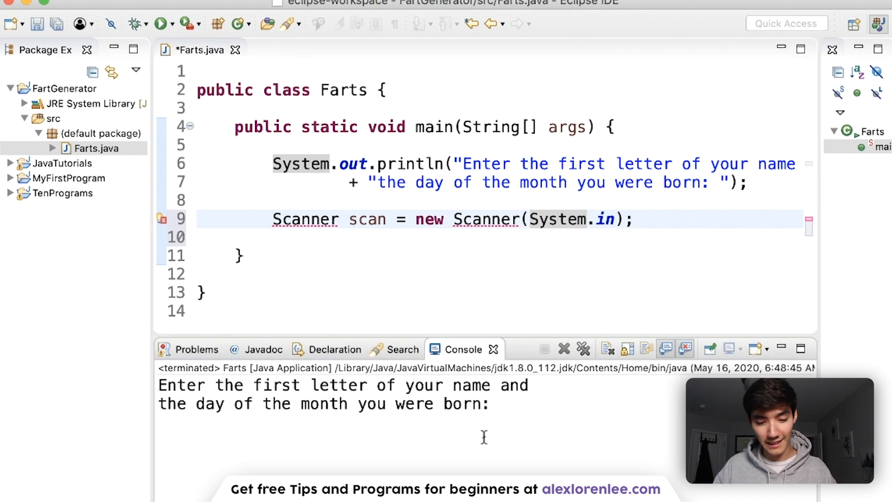
pyautogui.moveTo(307, 233)
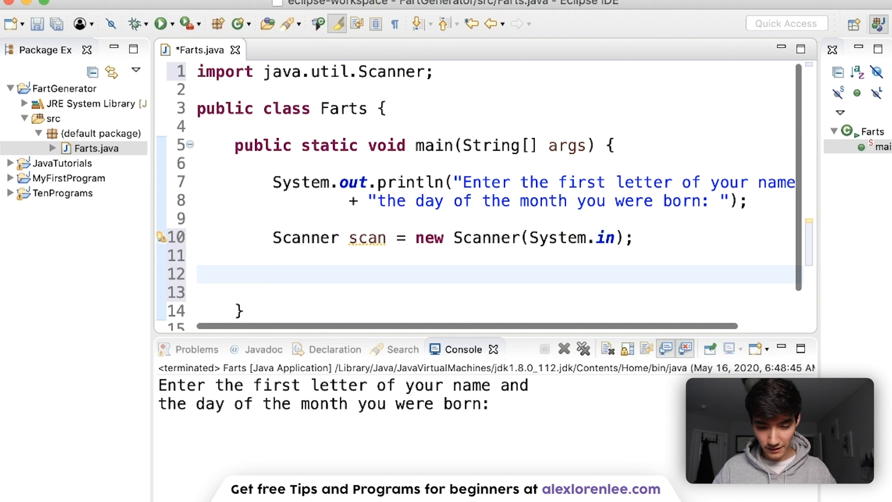
# Step: Read String letter with scan.next() and int day with scan.nextInt()
pyautogui.write('String')
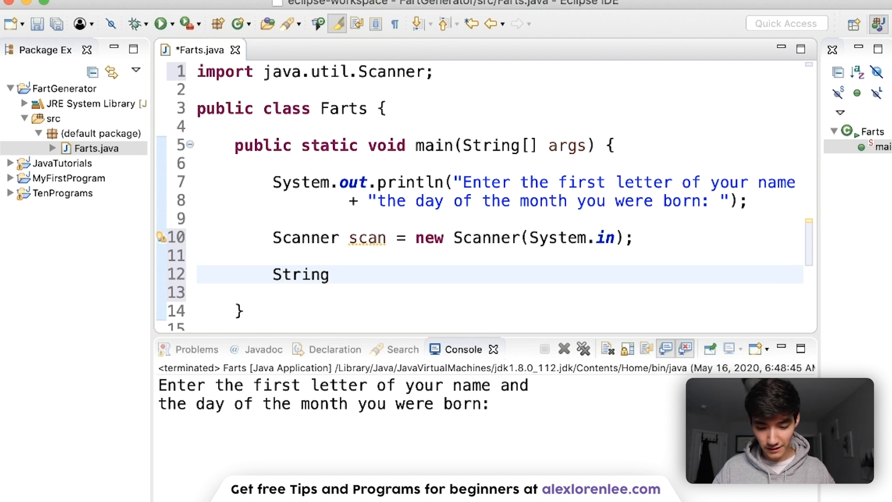
pyautogui.write('letter')
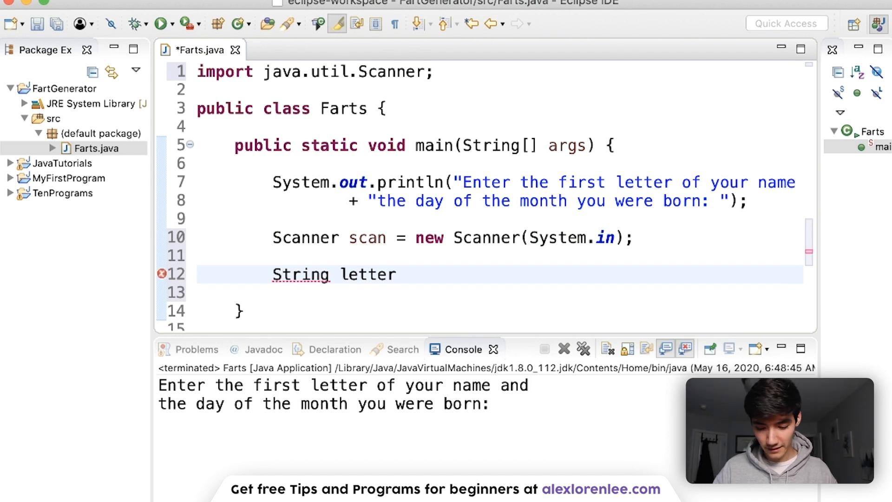
pyautogui.write('= sca')
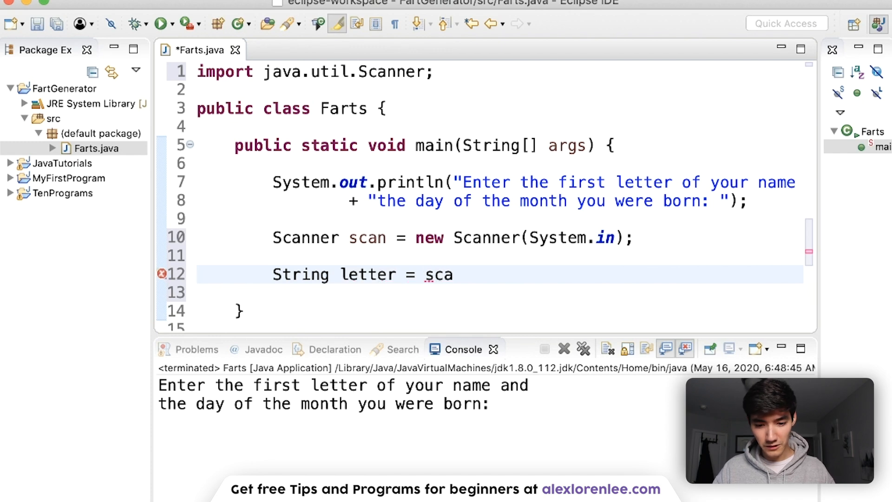
pyautogui.write('n')
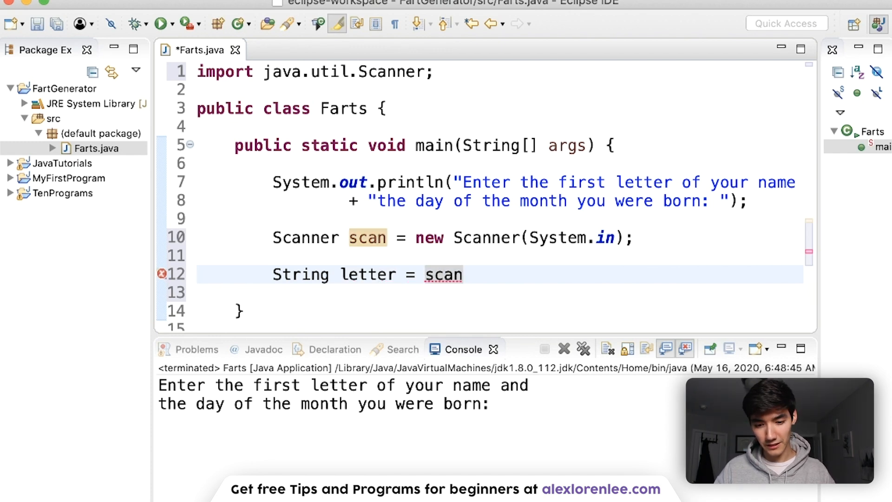
pyautogui.write('.next();')
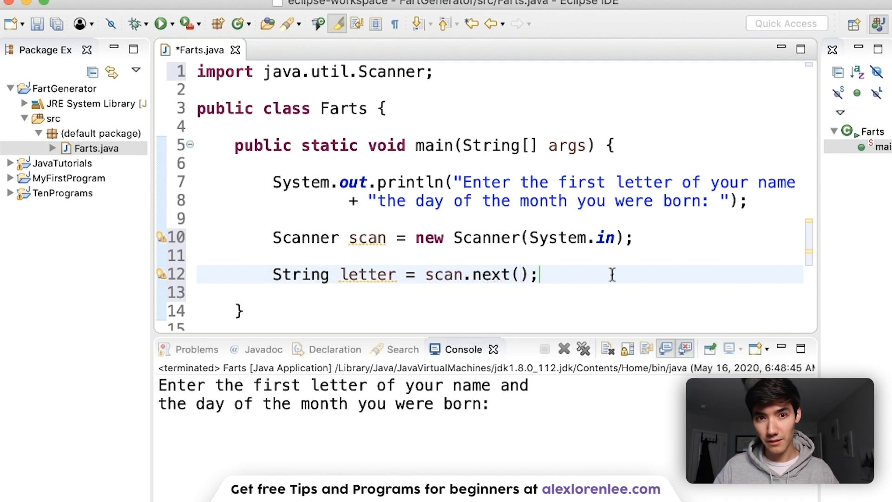
pyautogui.press('Return')
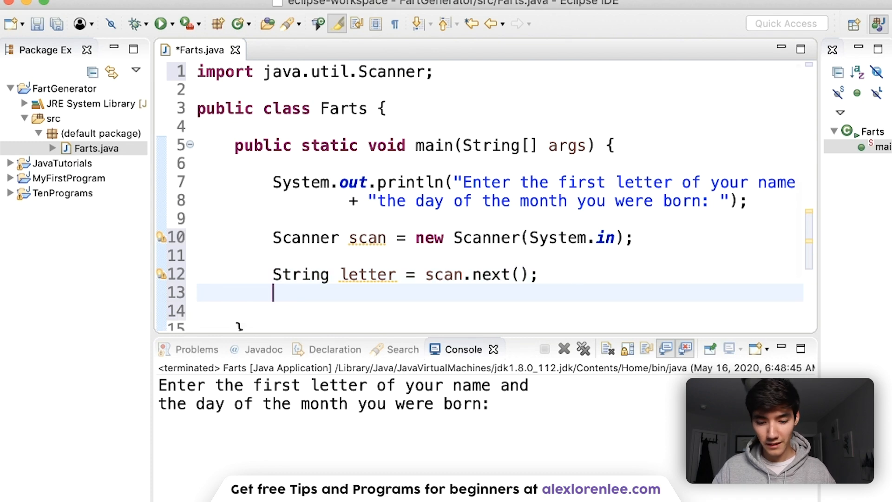
pyautogui.write('int day')
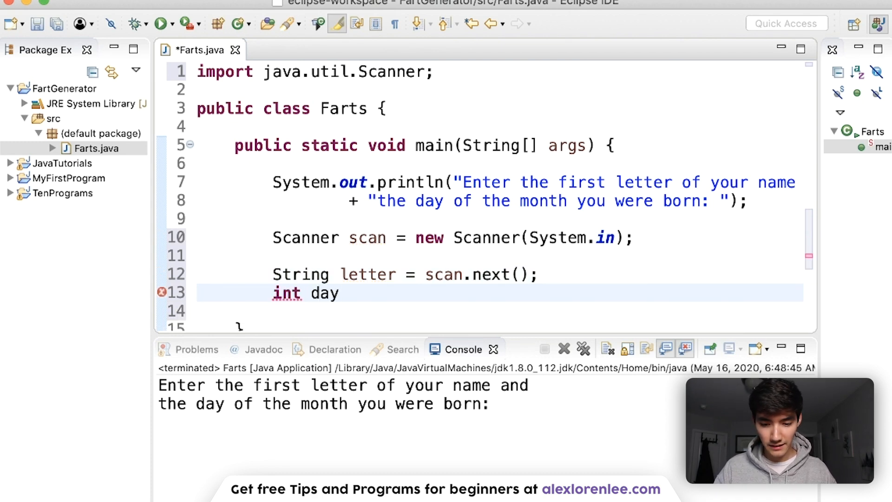
pyautogui.write('= scan.nextI')
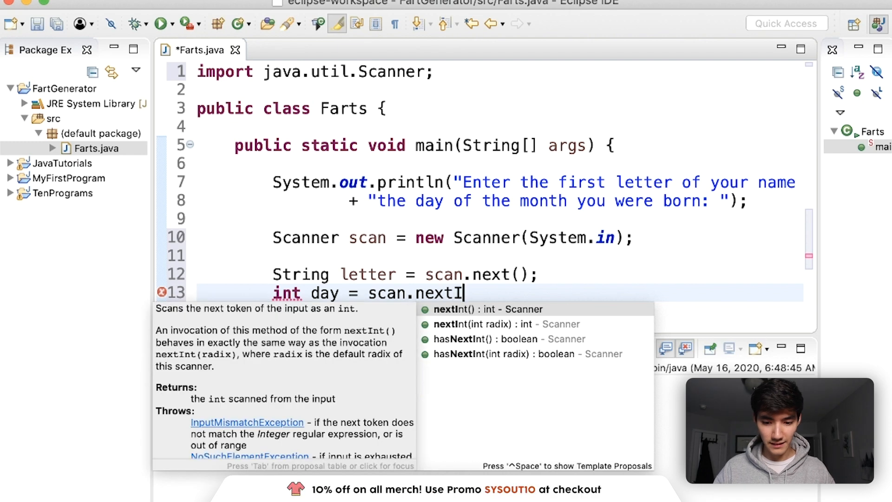
pyautogui.click(487, 308)
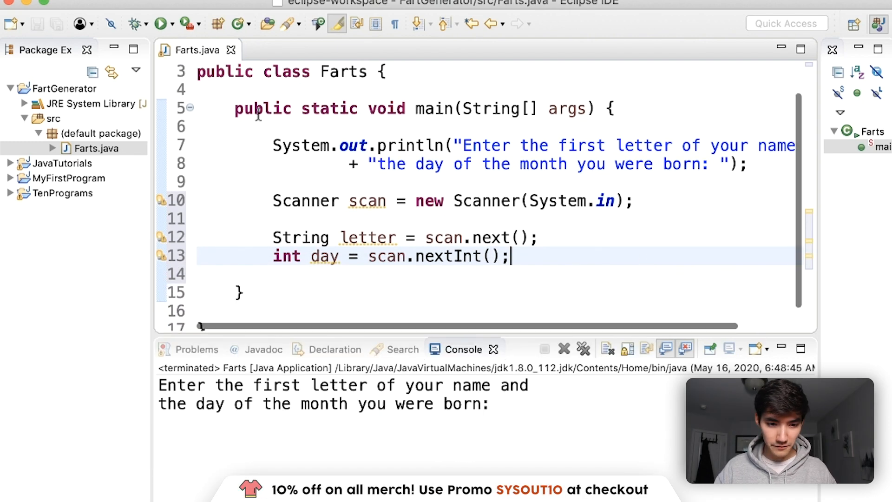
# Step: Run Farts and enter 'A' and '18', getting an InputMismatchException in the console
pyautogui.click(161, 23)
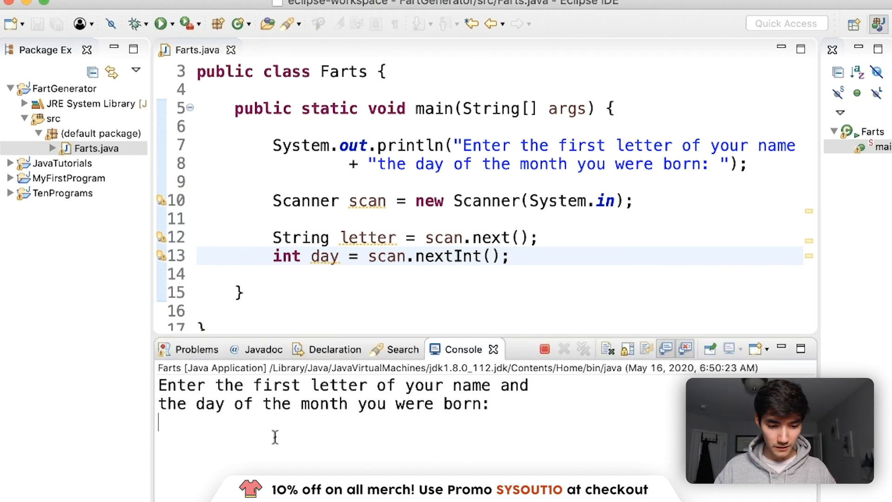
pyautogui.write('A')
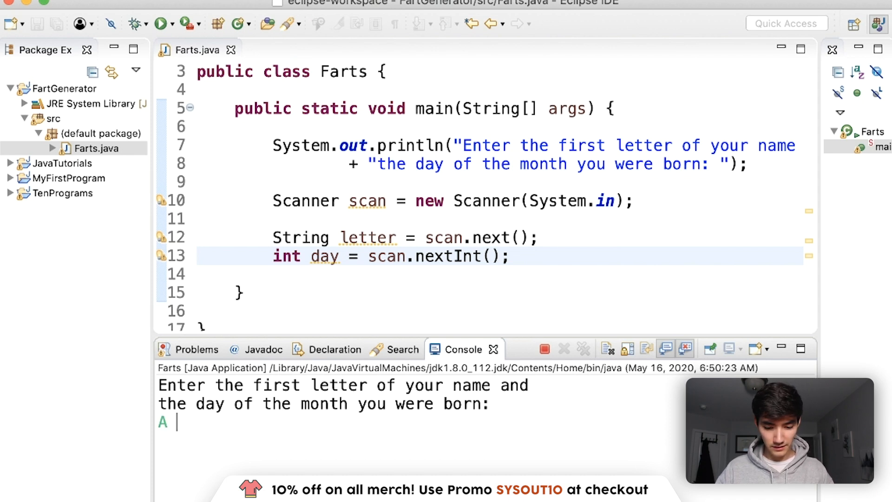
pyautogui.write('18')
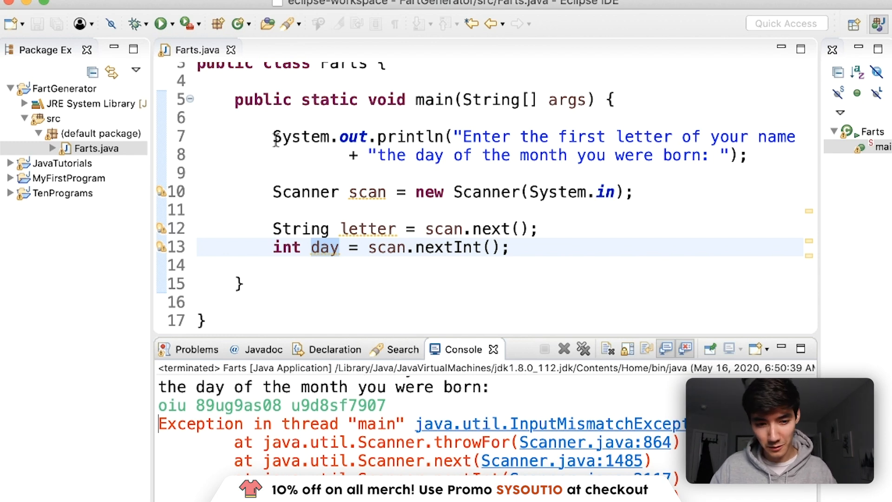
pyautogui.scroll(3)
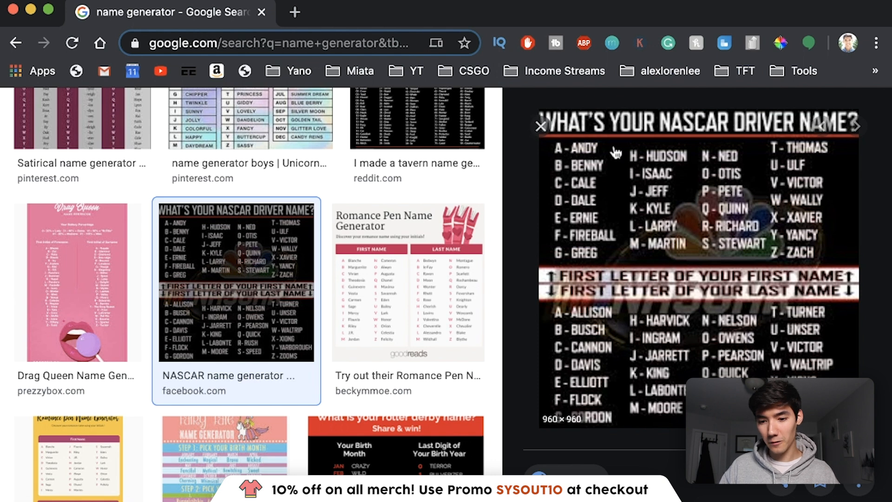
pyautogui.moveTo(597, 362)
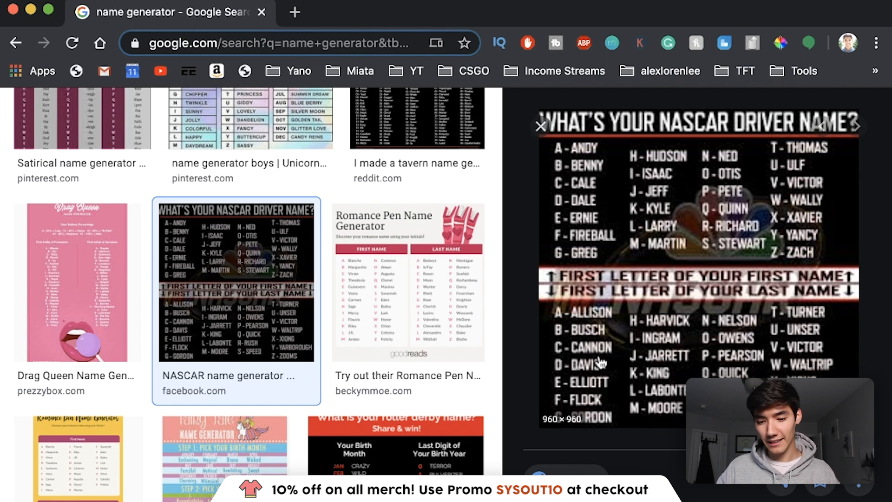
pyautogui.moveTo(592, 372)
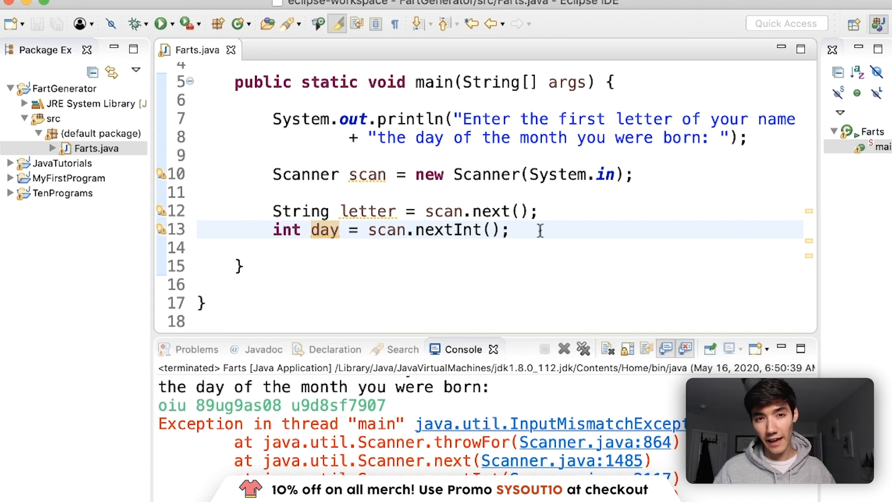
# Step: Declare HashMap letters = new HashMap(); on a new line in main
pyautogui.press('Return')
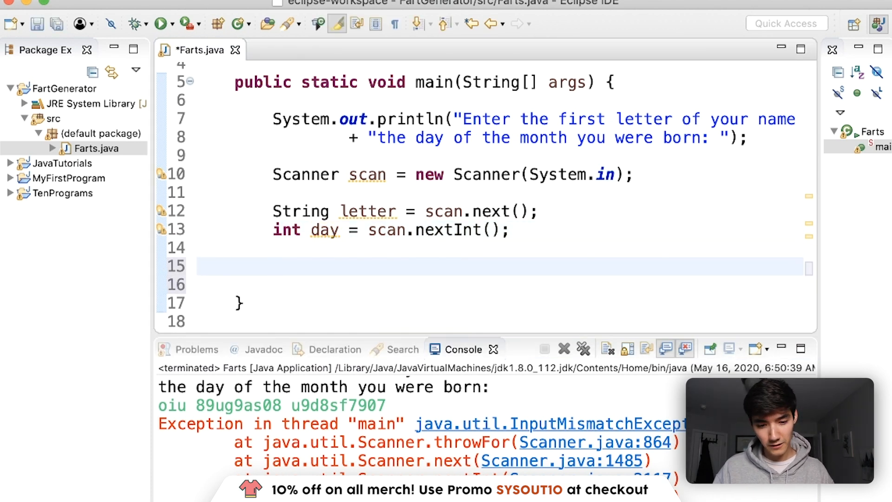
pyautogui.write('H')
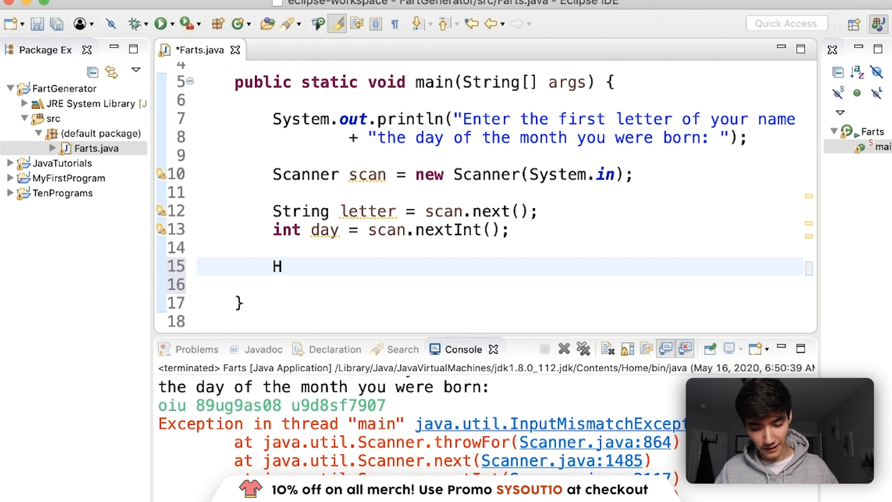
pyautogui.write('ashMap')
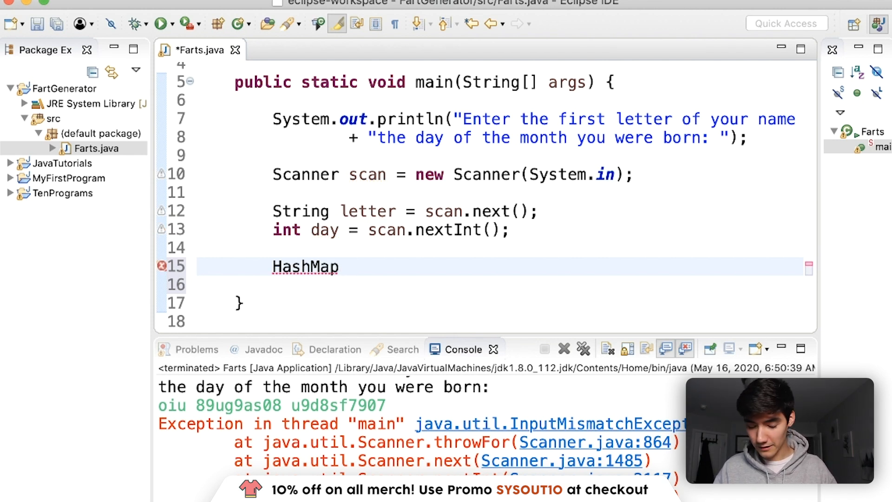
pyautogui.write('le')
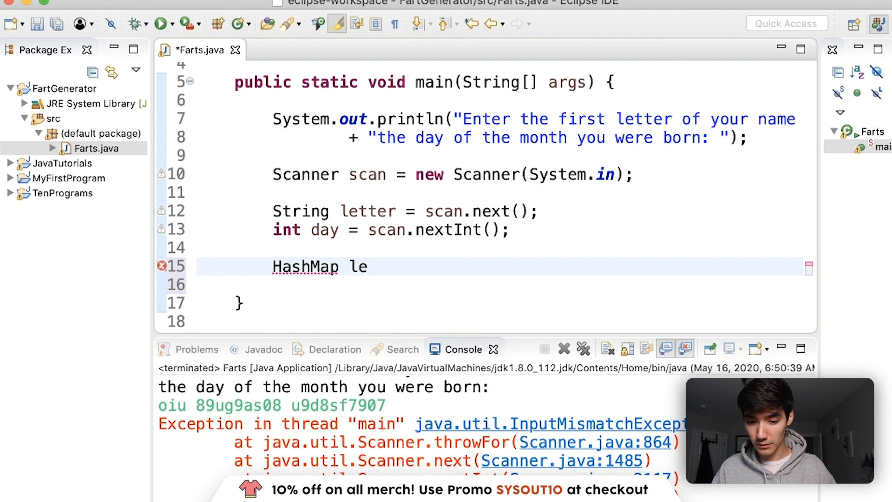
pyautogui.write('tters')
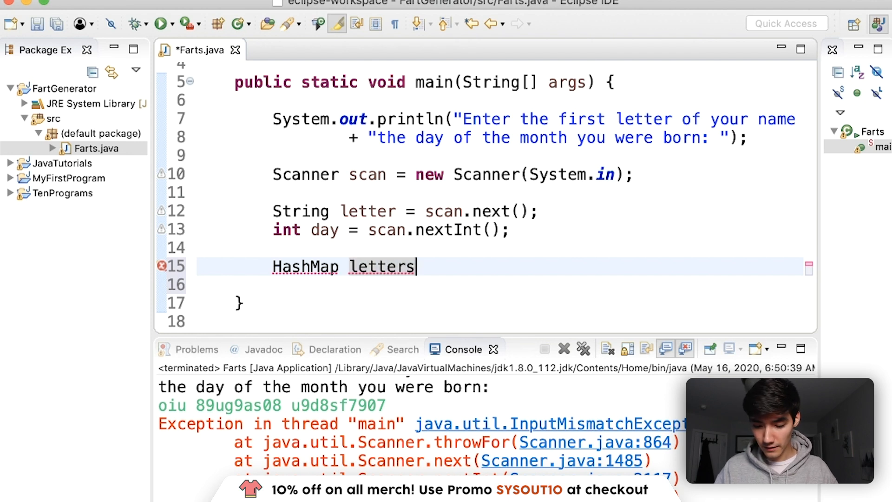
pyautogui.write('= new')
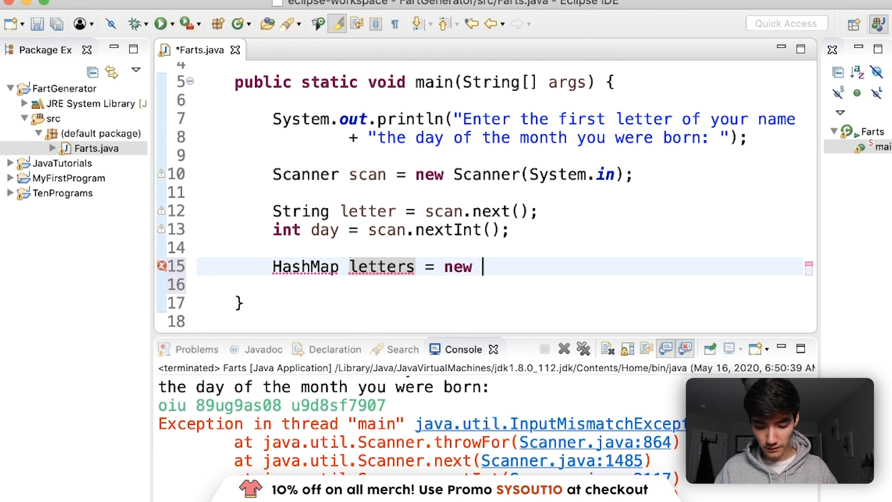
pyautogui.write('HashMap')
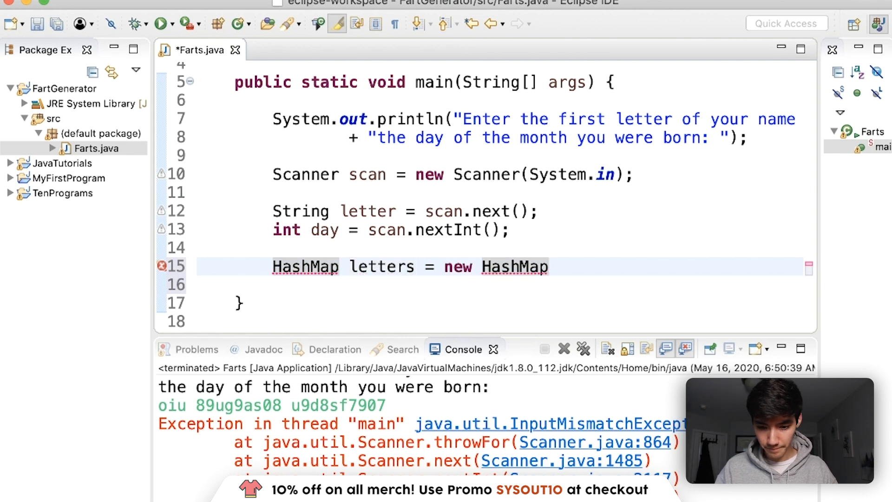
pyautogui.write('();')
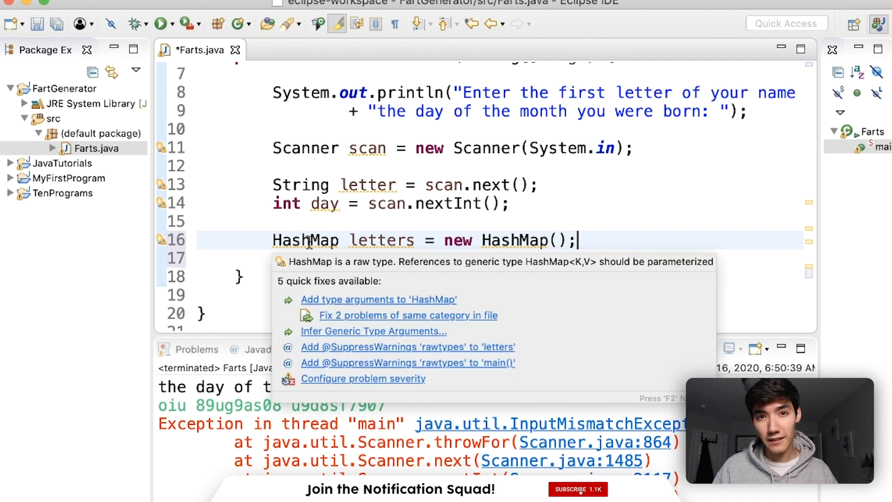
# Step: Add <String, String> type arguments to the letters HashMap declaration
pyautogui.click(578, 489)
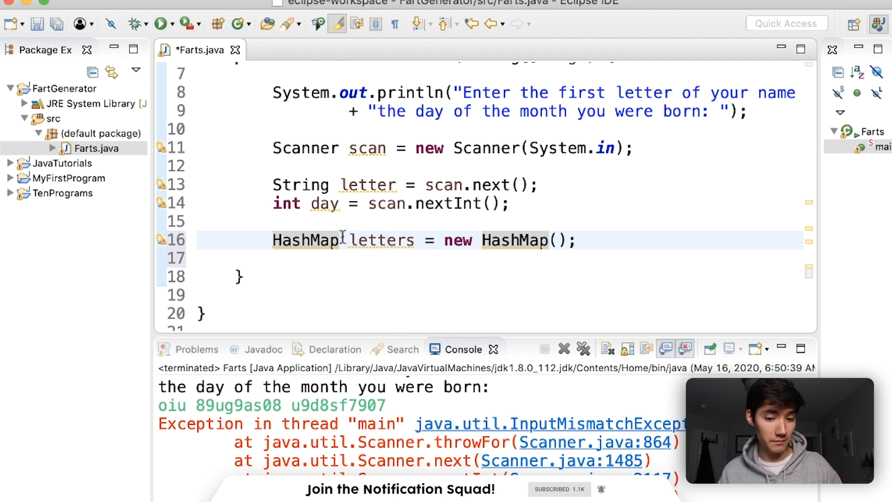
pyautogui.write('<>')
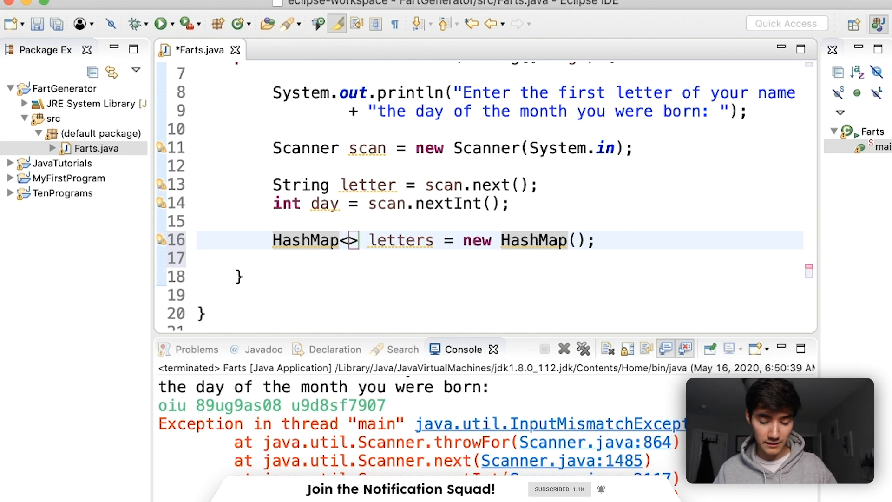
pyautogui.write('String,')
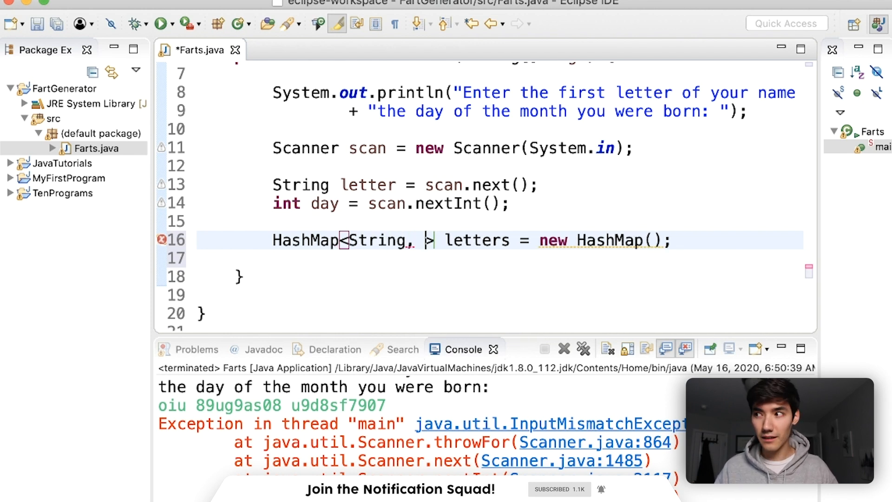
pyautogui.write('S')
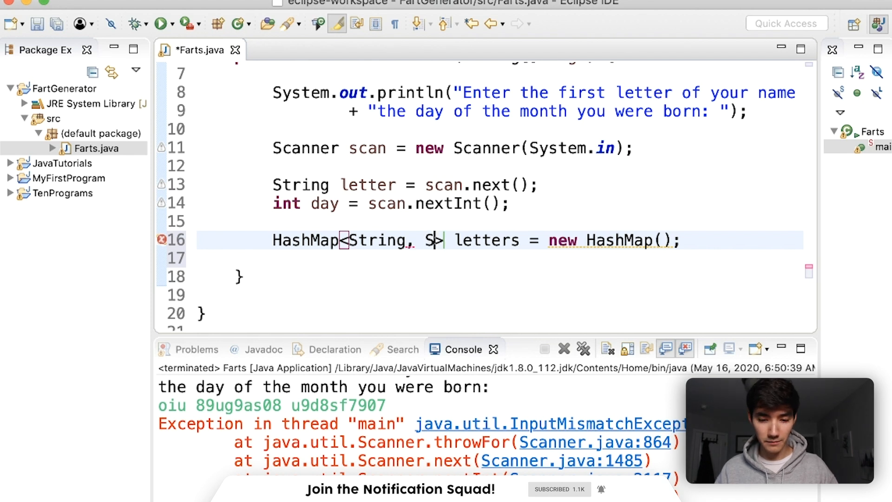
pyautogui.write('tring')
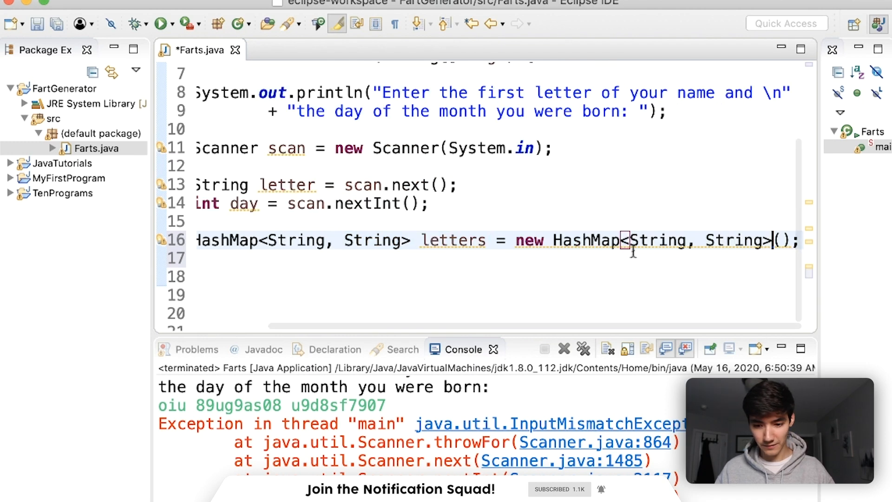
# Step: Add letters.put("A", "WRETCHED") and letters.put("B", "DEEPLY") below the declaration
pyautogui.scroll(3)
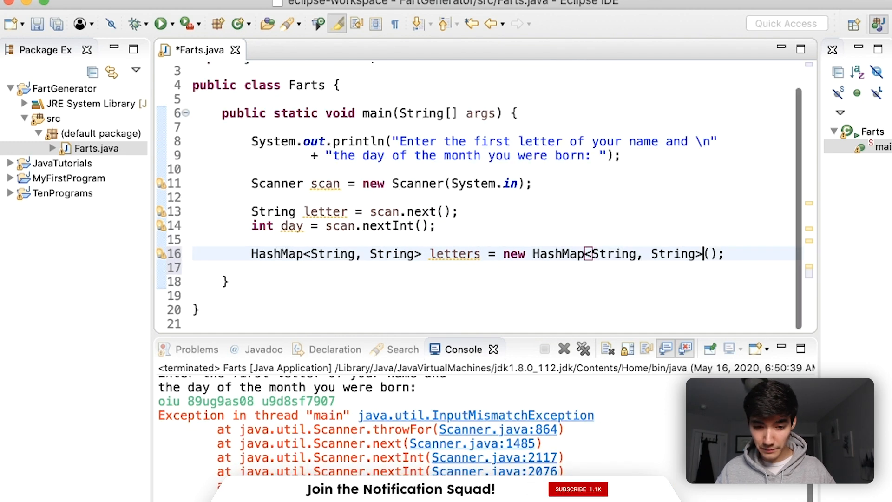
pyautogui.scroll(-3)
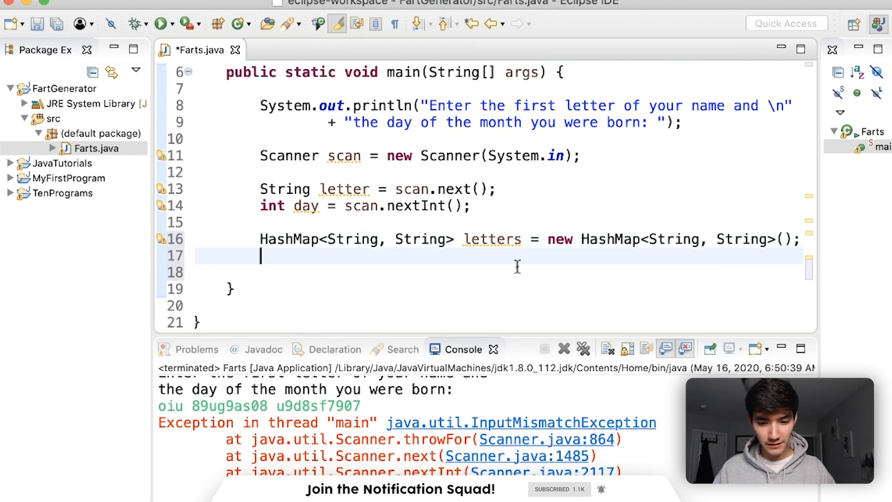
pyautogui.write('letters.put(key, value);')
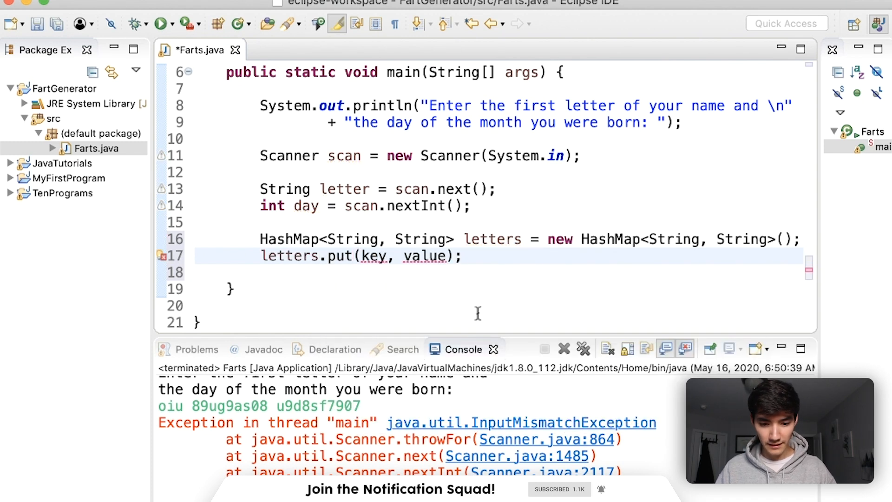
pyautogui.click(374, 255)
pyautogui.write('"')
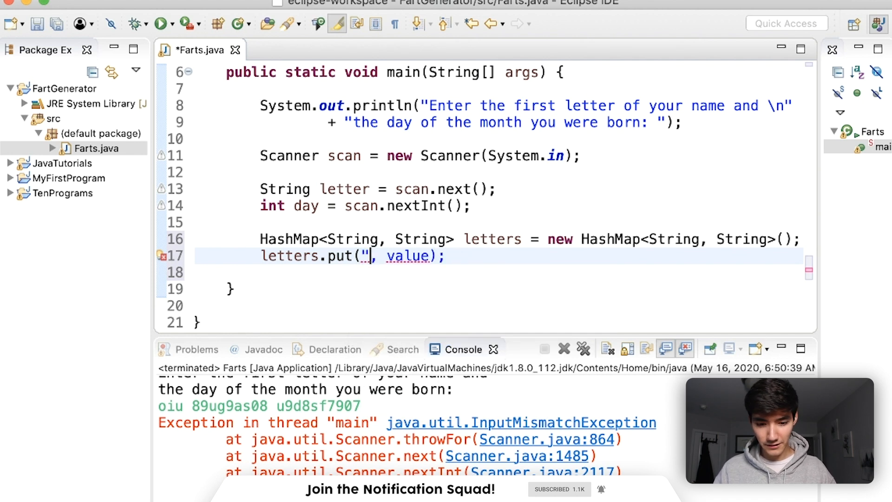
pyautogui.write('A')
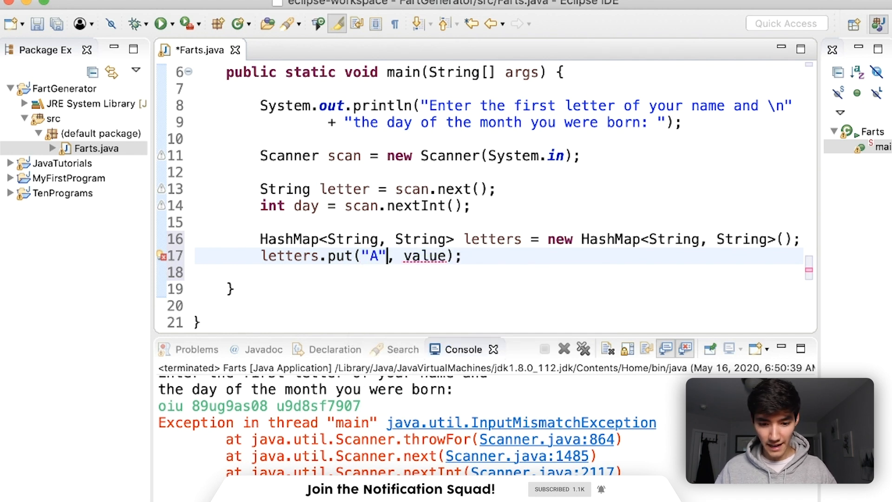
pyautogui.write('""')
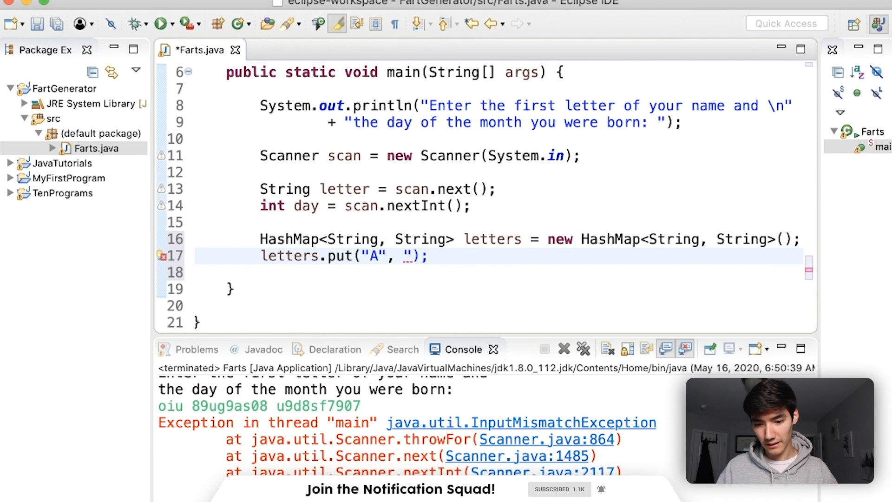
pyautogui.write('WRETCHED')
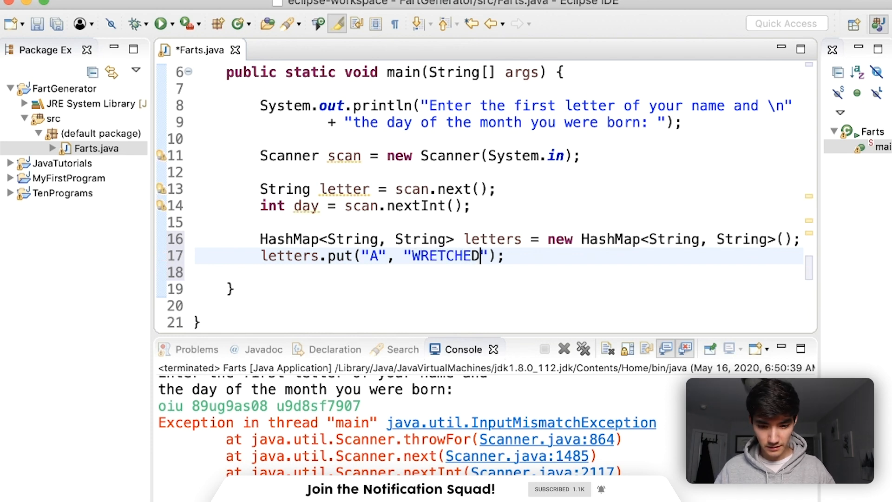
pyautogui.write('letters.put("B", "DE')
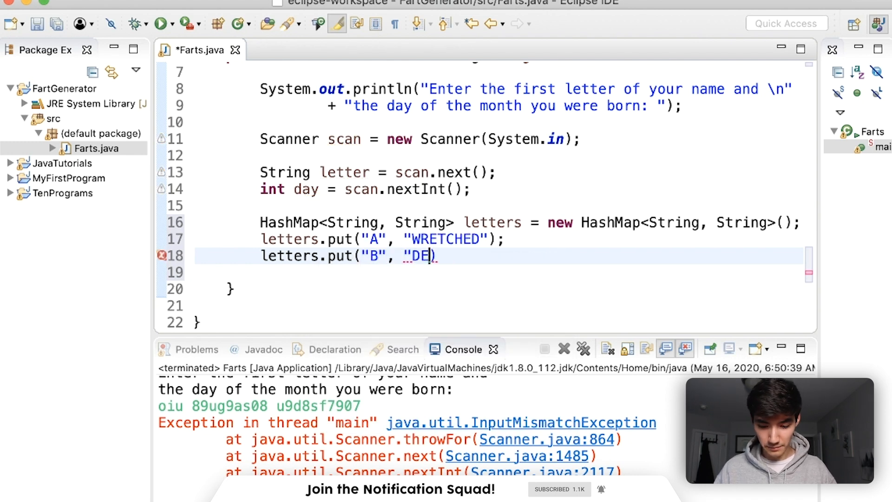
pyautogui.write('EPLY");')
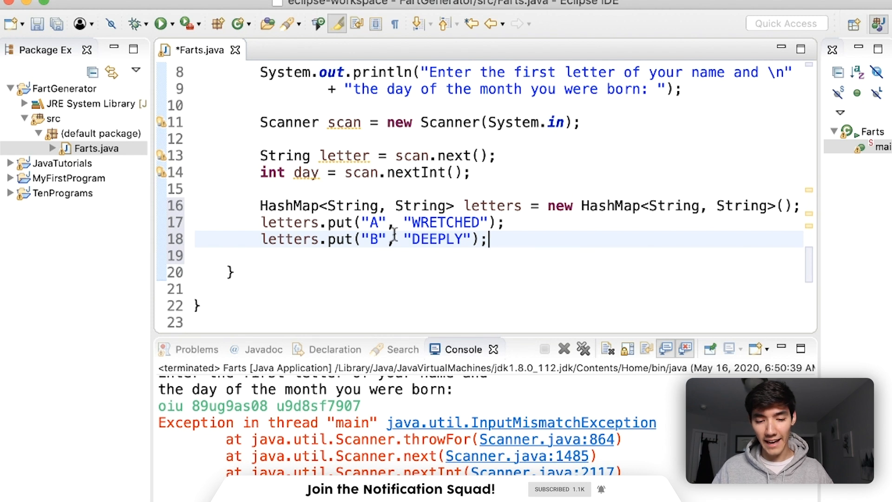
pyautogui.moveTo(493, 250)
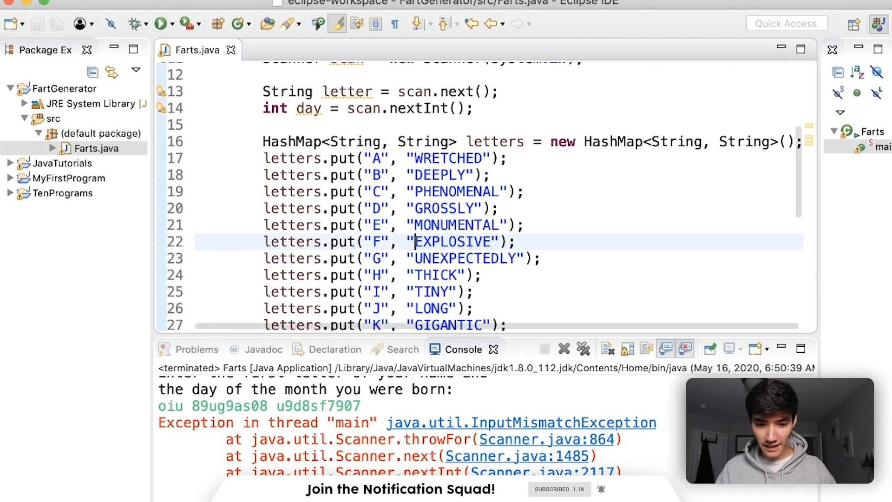
# Step: Scroll through the pasted letters.put entries for C through Z to review them
pyautogui.scroll(-3)
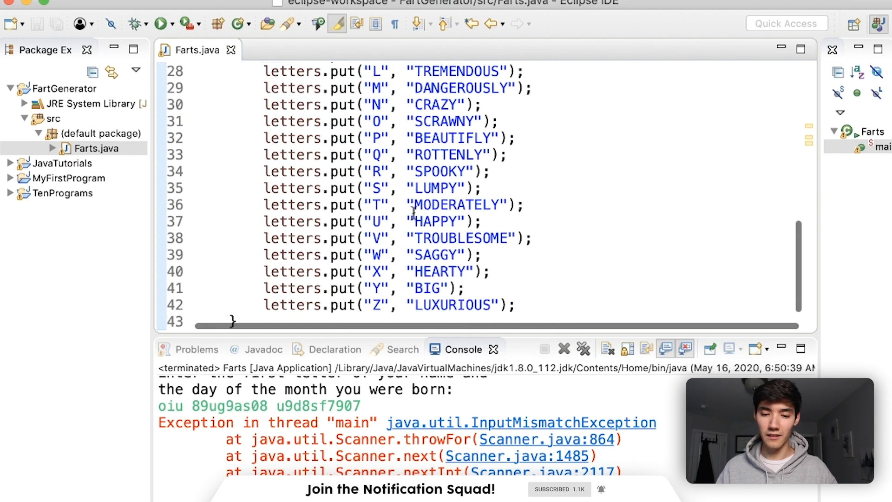
pyautogui.scroll(3)
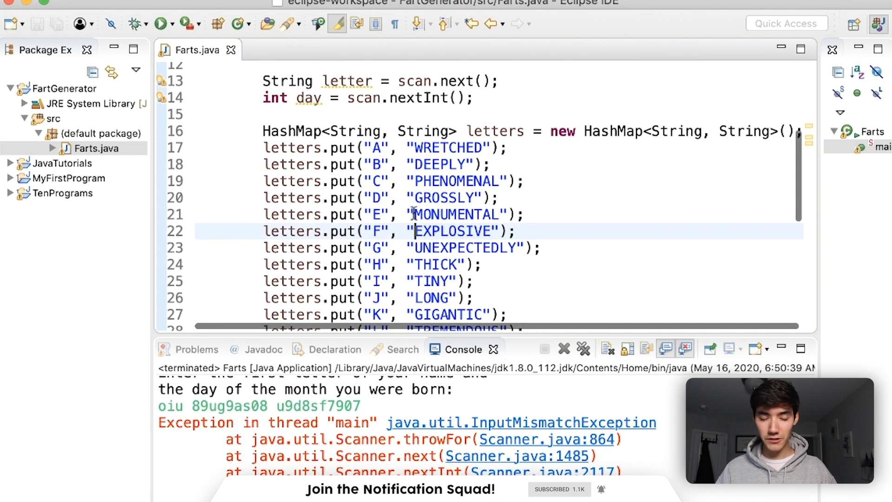
pyautogui.scroll(3)
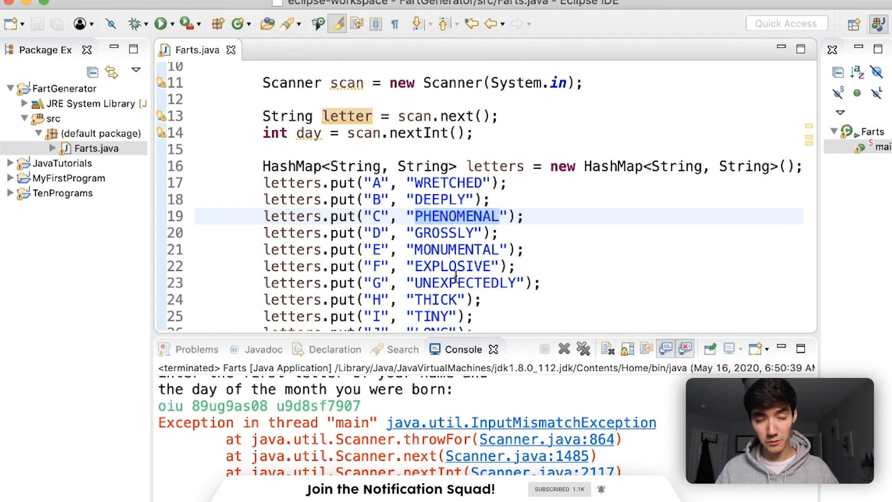
pyautogui.scroll(-3)
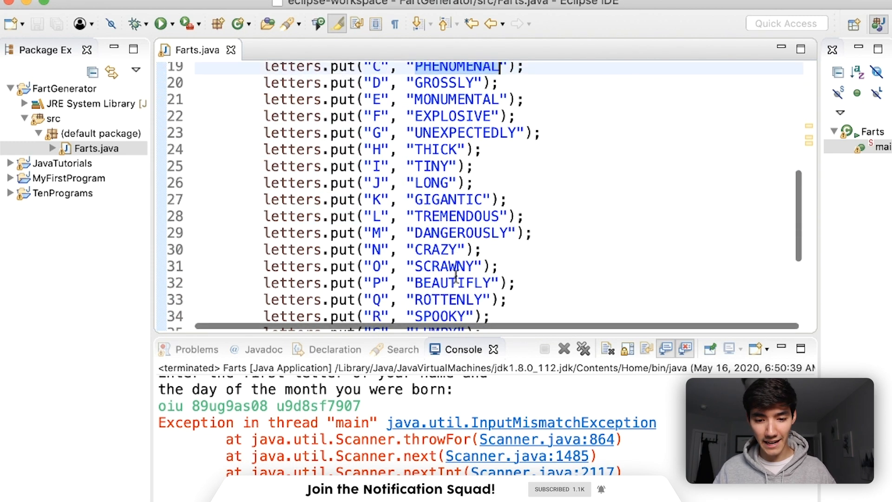
pyautogui.scroll(-3)
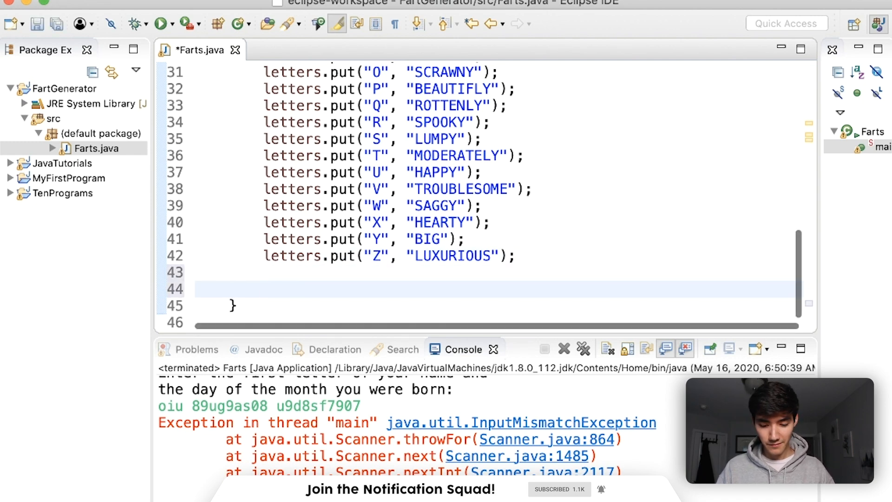
pyautogui.scroll(3)
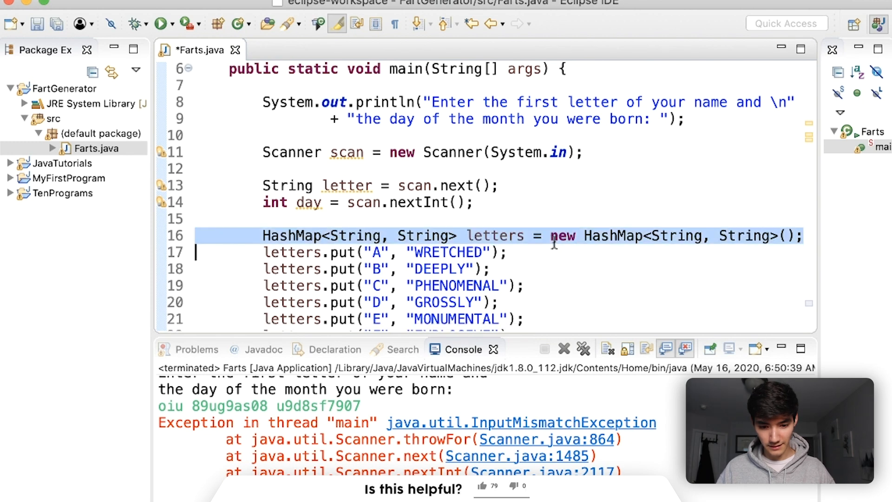
# Step: Declare HashMap<Integer, String> days and add its first entry, 1 mapped to "SOUR"
pyautogui.scroll(-3)
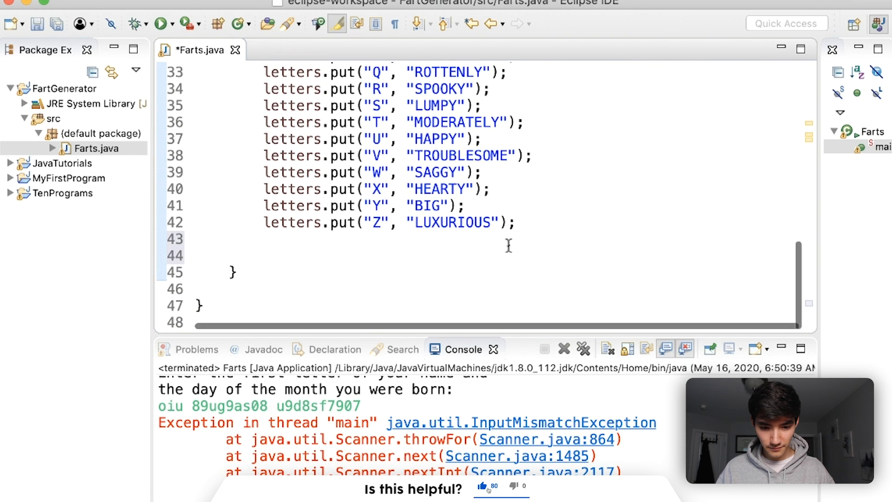
pyautogui.write('HashMap<String, String> letters = new HashMap<String, String>();')
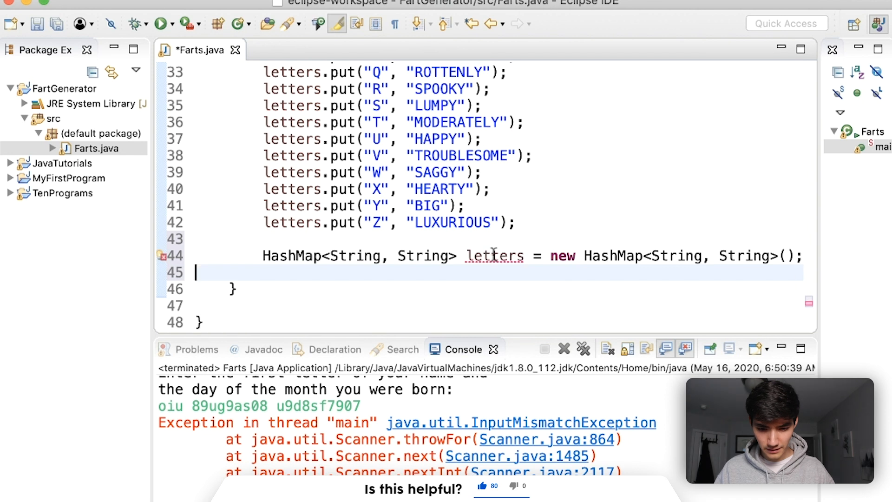
pyautogui.write('days')
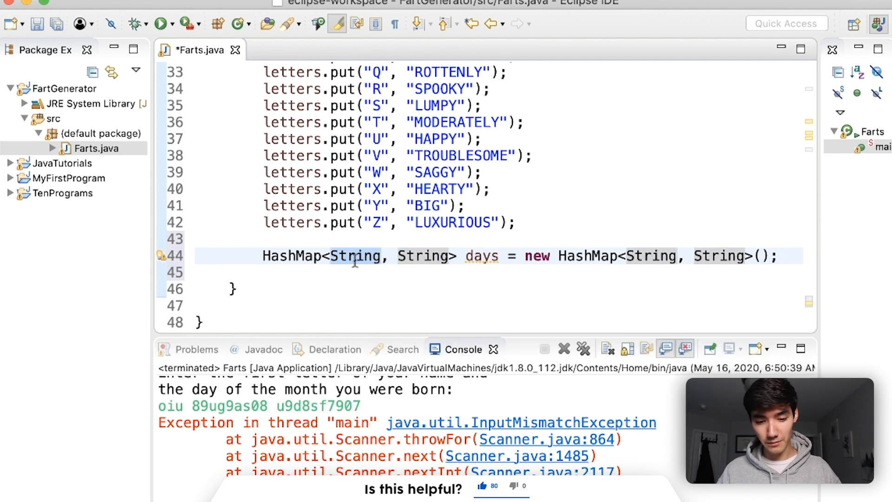
pyautogui.write('Integer')
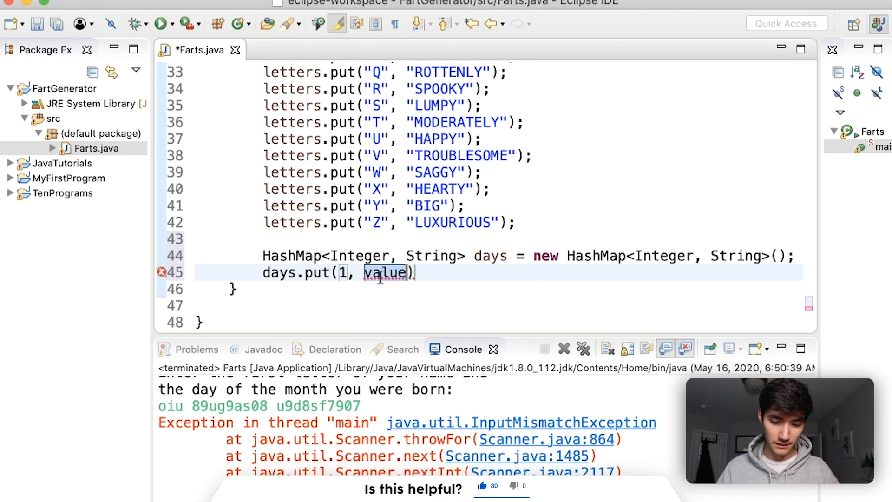
pyautogui.write('""')
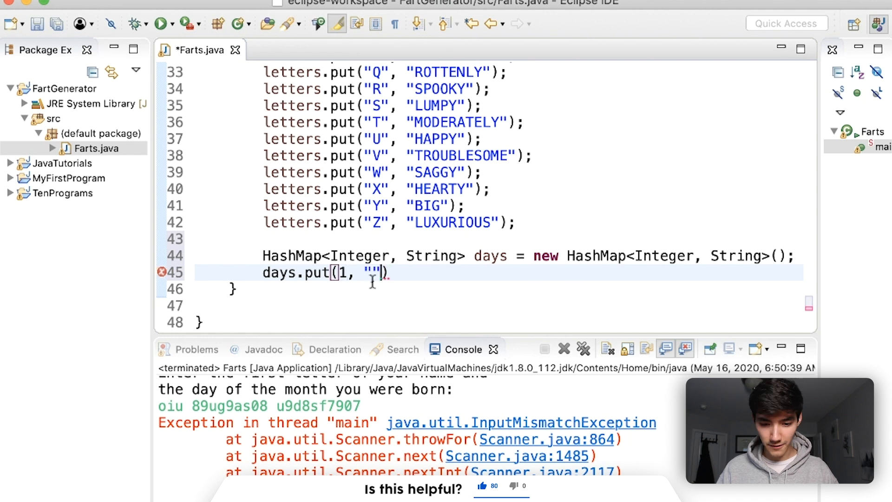
pyautogui.write('SOUR')
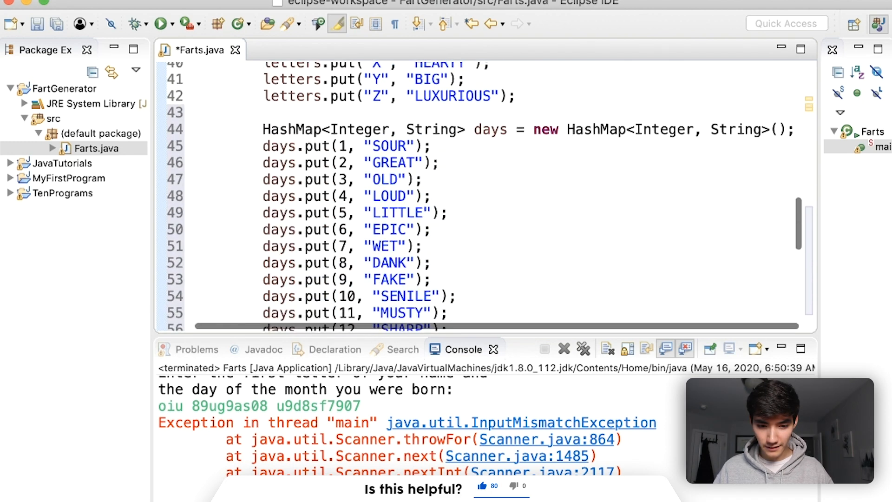
# Step: Scroll through the days.put entries 1–31, SOUR through SILENT, to review them
pyautogui.scroll(-3)
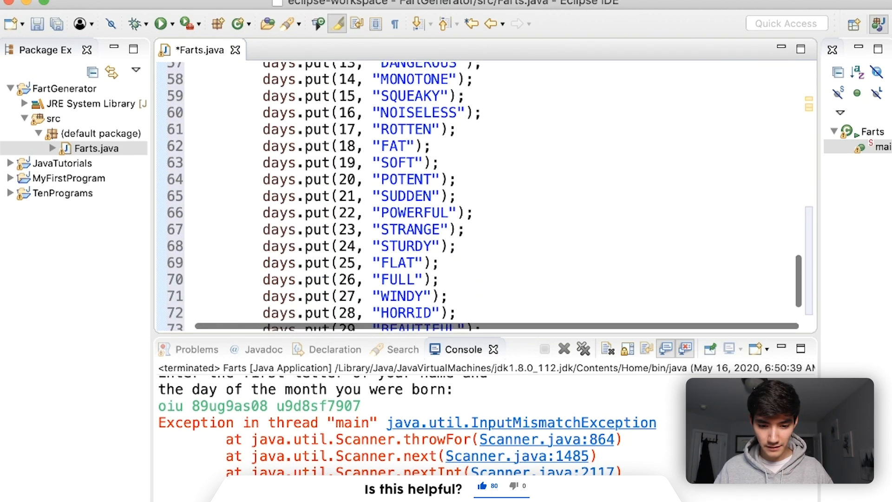
pyautogui.scroll(-3)
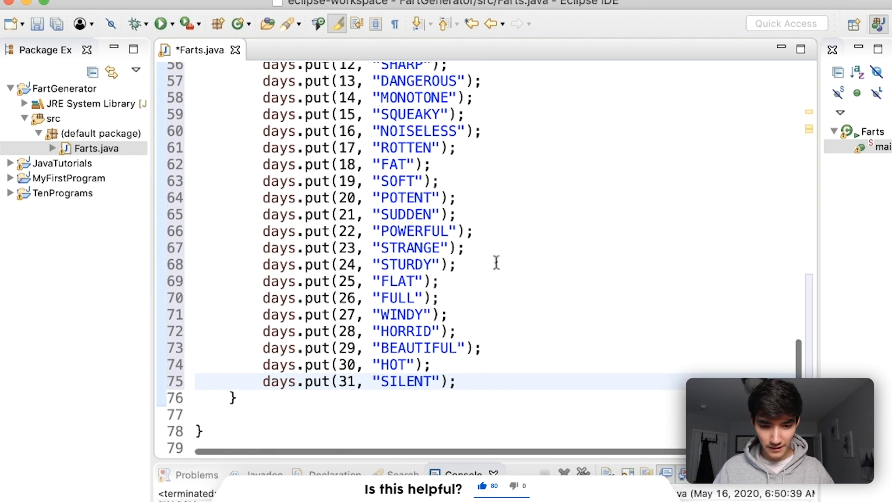
pyautogui.scroll(3)
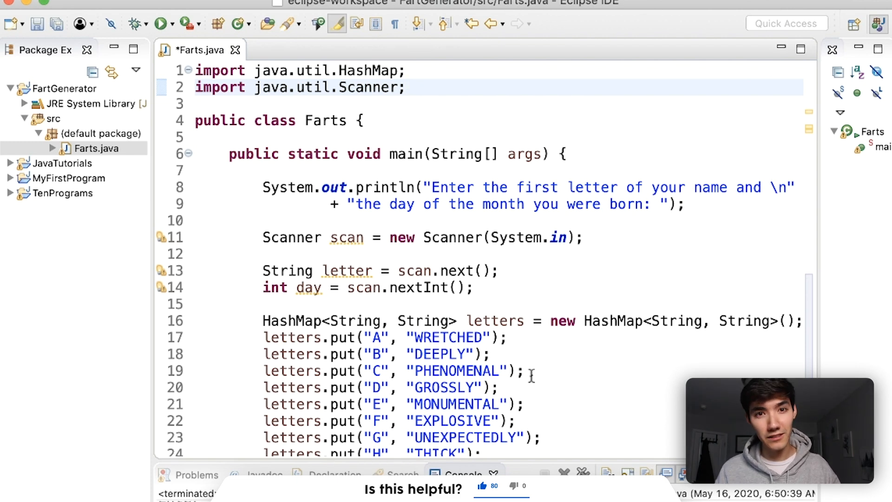
pyautogui.scroll(-3)
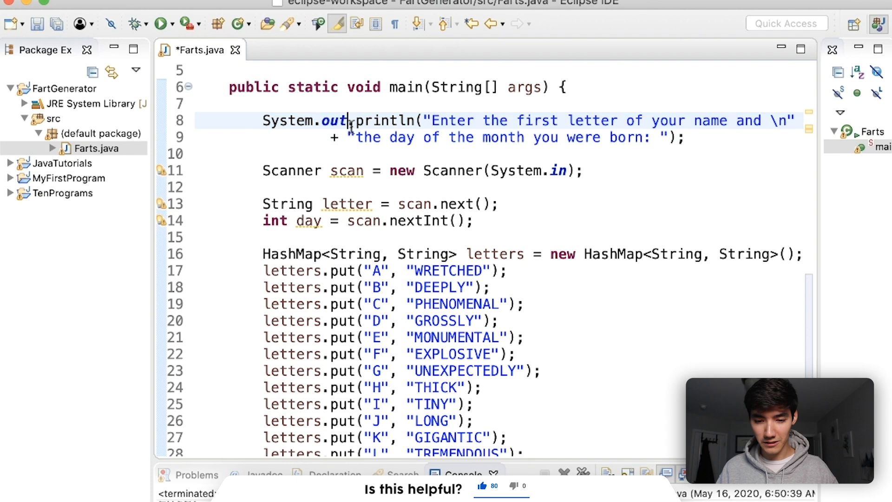
pyautogui.scroll(-3)
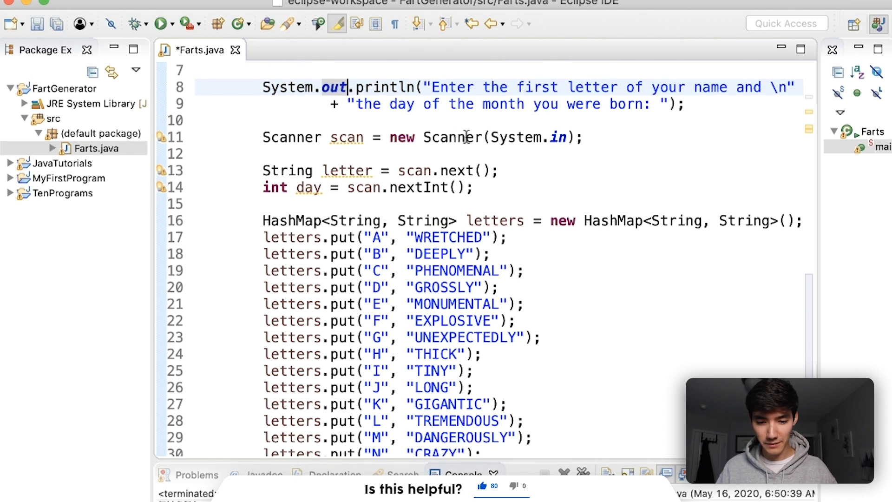
pyautogui.scroll(-3)
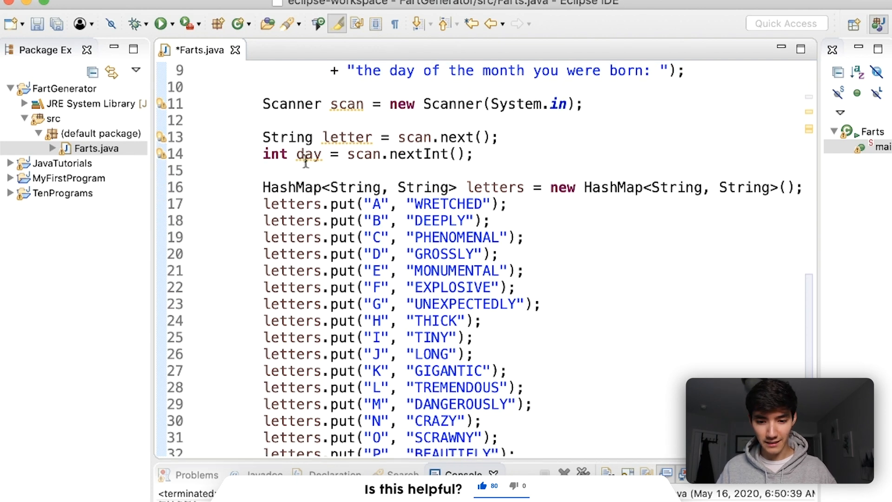
pyautogui.scroll(-3)
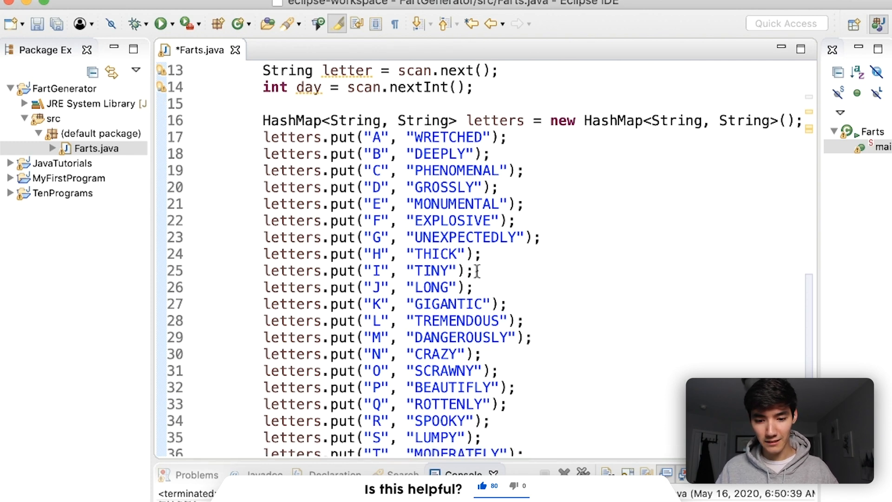
pyautogui.scroll(-3)
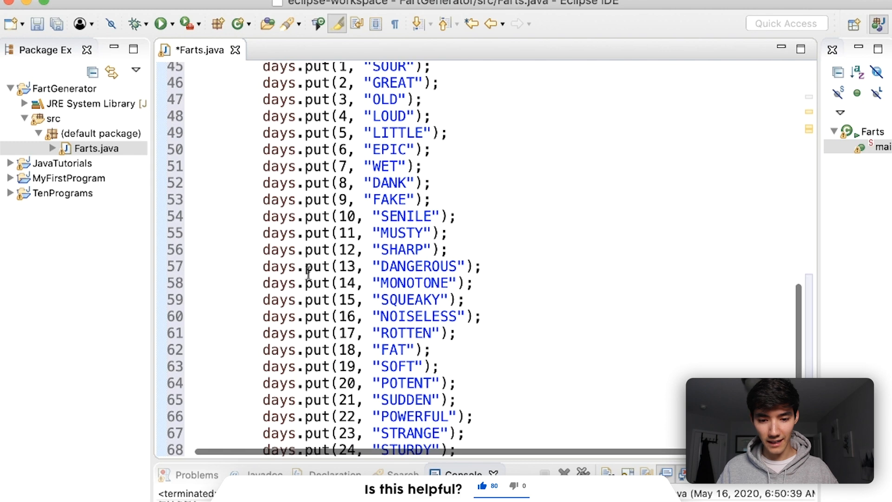
pyautogui.scroll(-3)
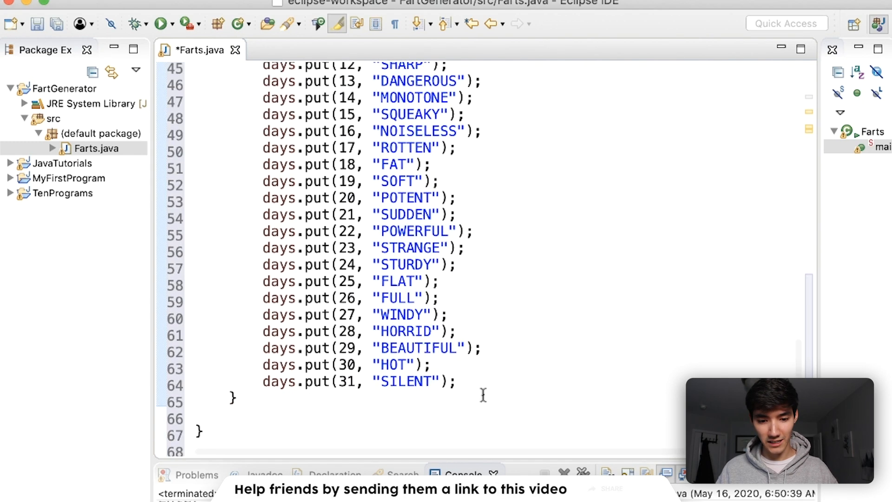
pyautogui.scroll(3)
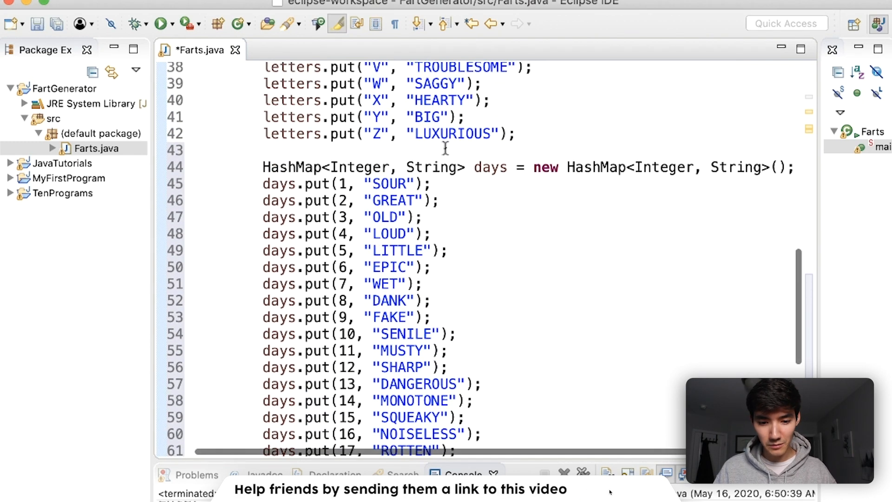
pyautogui.scroll(3)
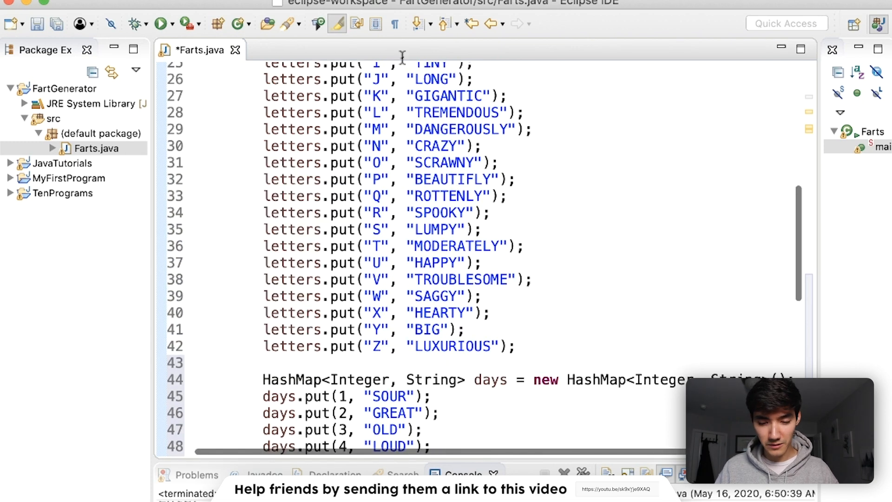
pyautogui.scroll(-3)
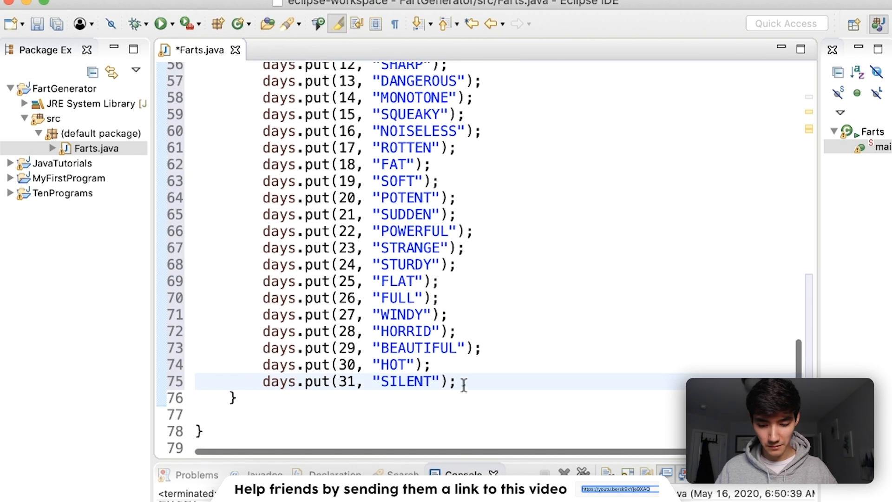
# Step: Start the println with "You are a " + letters.get(letter), checking the letter variable above
pyautogui.write('sysout')
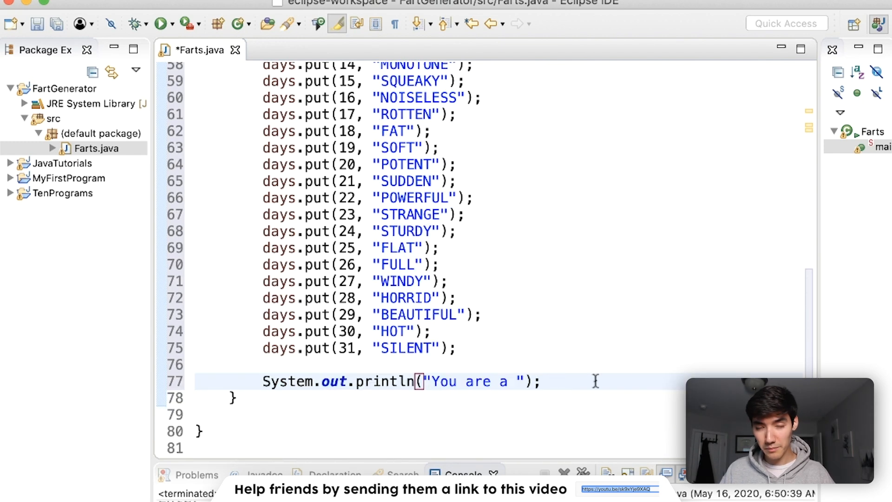
pyautogui.scroll(3)
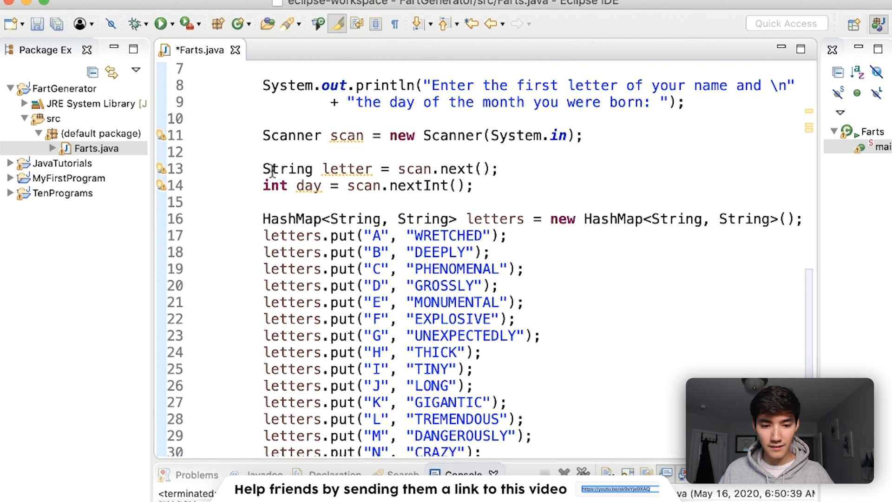
pyautogui.click(364, 168)
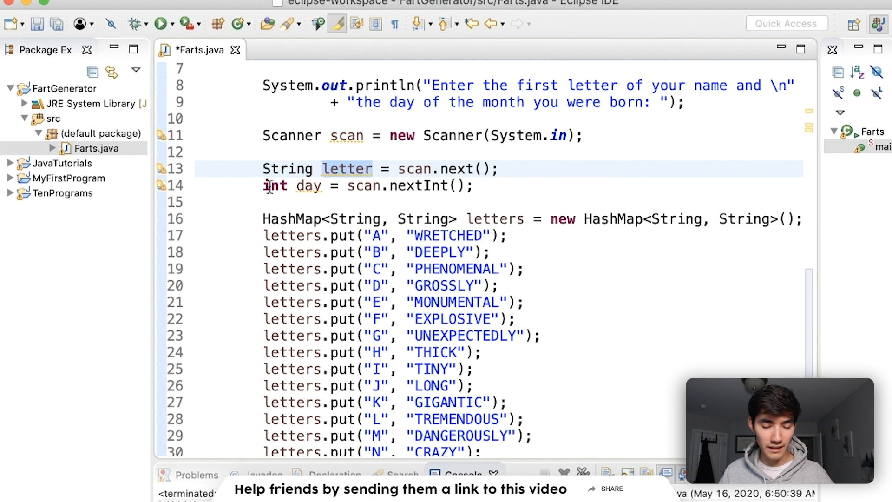
pyautogui.moveTo(556, 300)
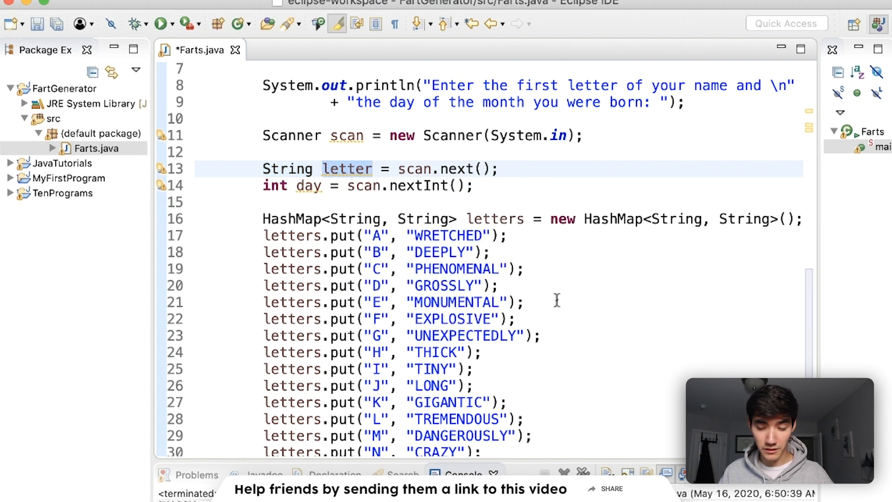
pyautogui.click(345, 169)
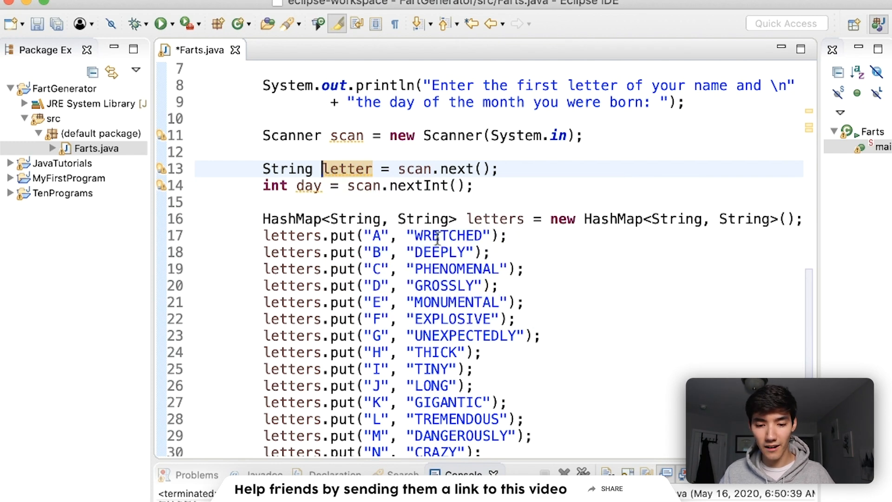
pyautogui.scroll(-3)
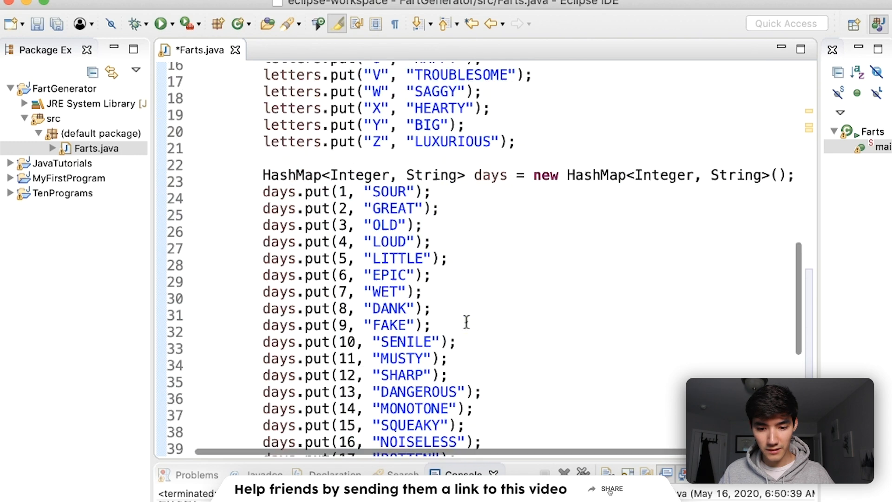
pyautogui.scroll(-3)
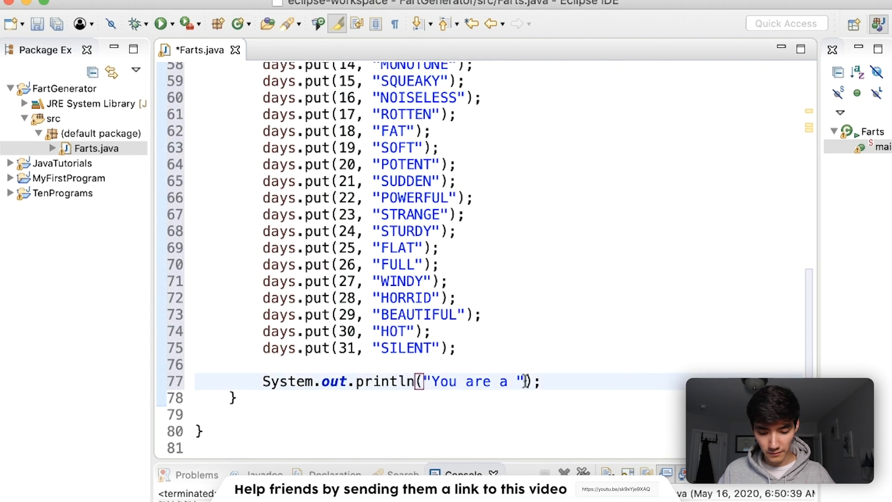
pyautogui.write('+ le')
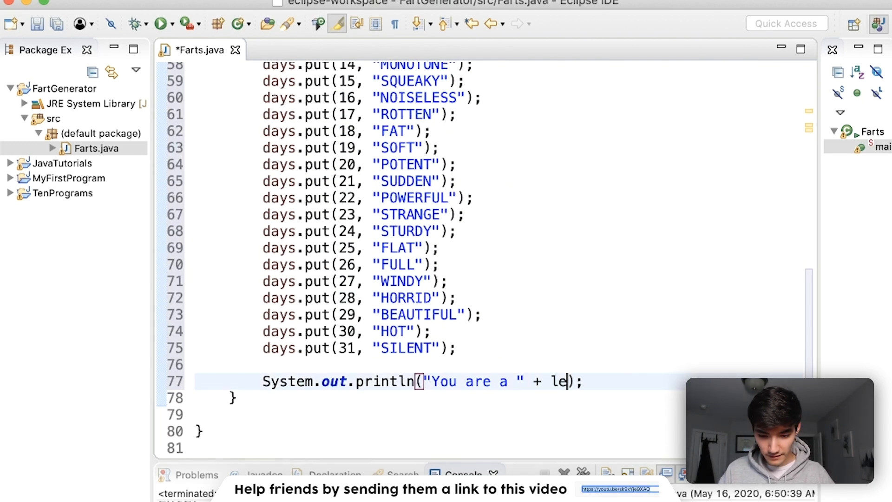
pyautogui.write('tters.get')
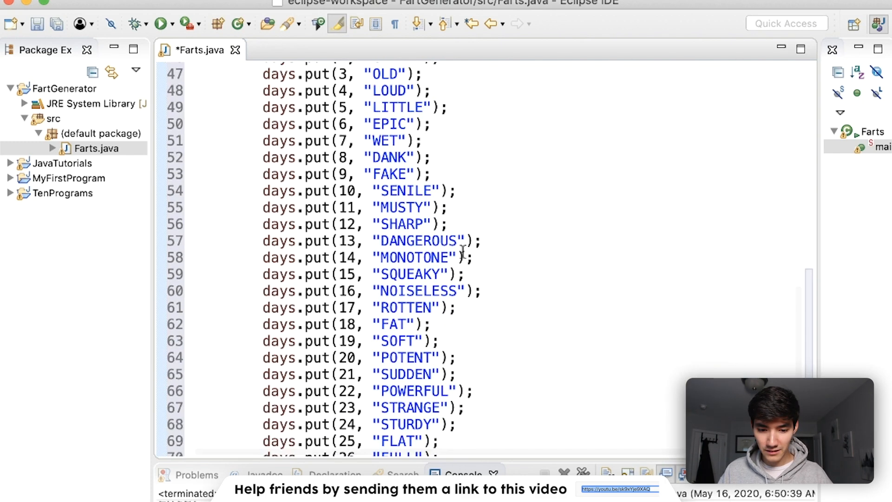
pyautogui.scroll(3)
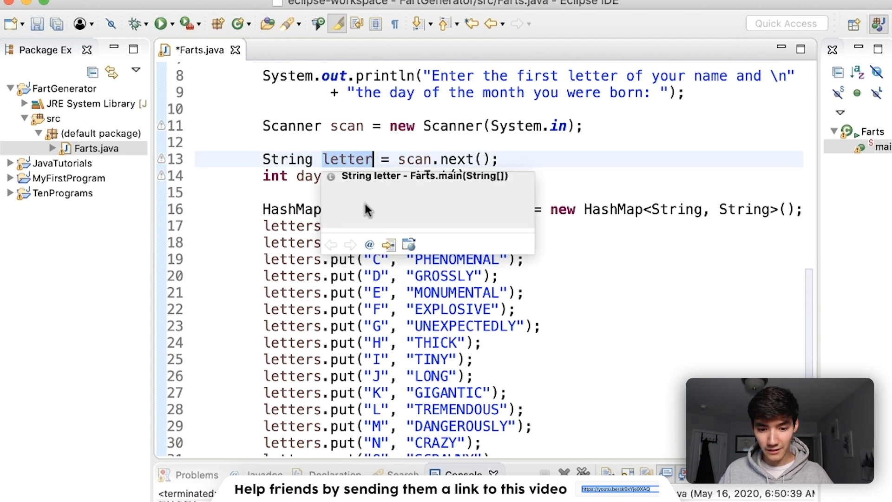
pyautogui.scroll(-3)
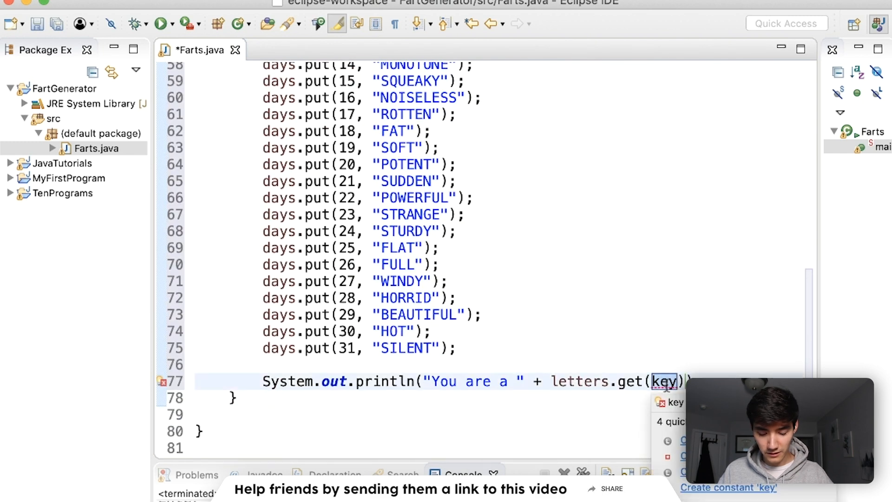
pyautogui.write('letter')
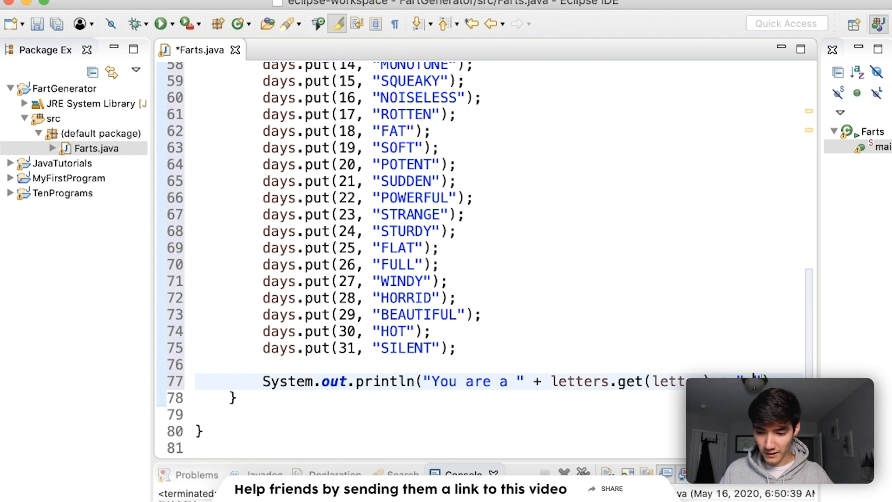
# Step: Finish the message with + " " + days.get(day) + " FART"
pyautogui.click(417, 381)
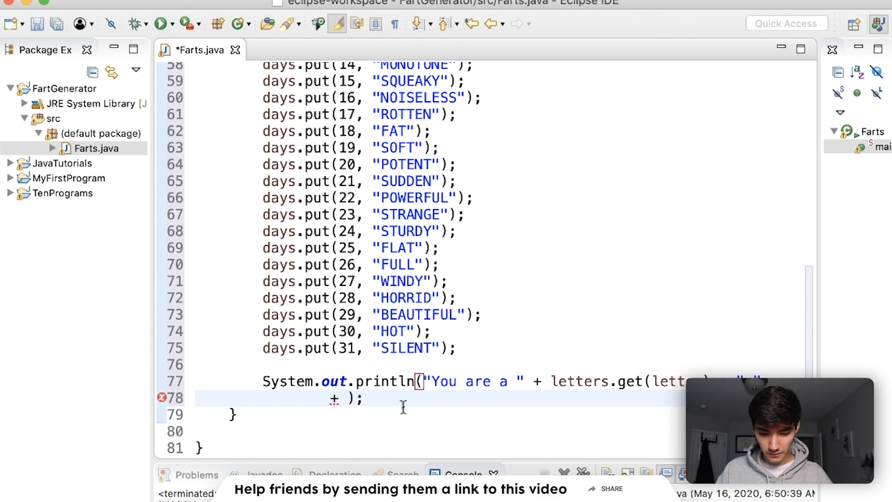
pyautogui.write('days.get(day) + "')
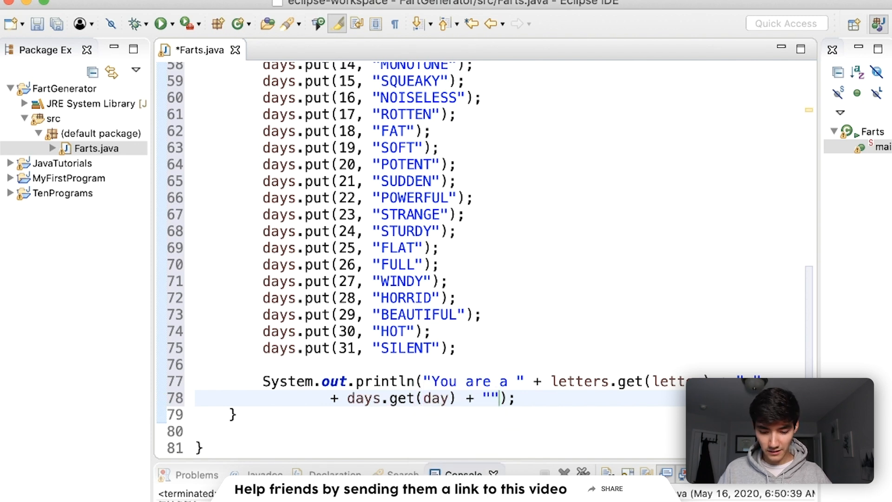
pyautogui.write('FART')
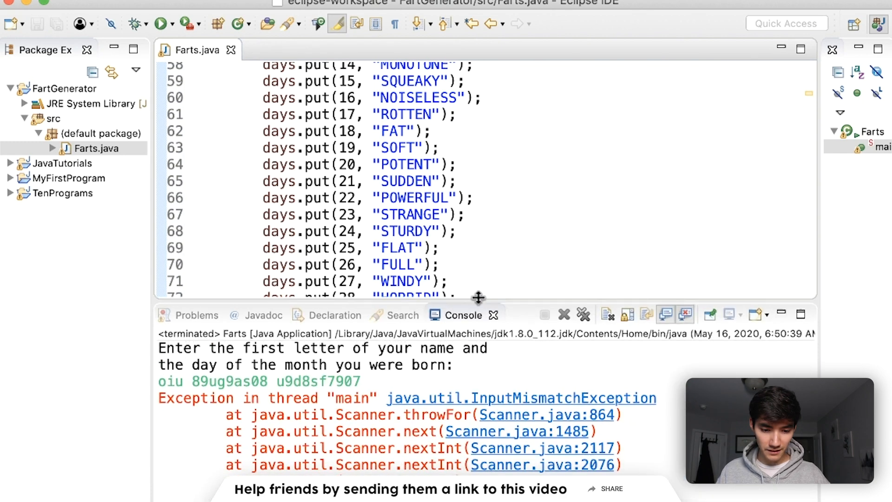
# Step: Run Farts with input a 18, getting "You are a null FAT FART", and review the letters map
pyautogui.click(160, 24)
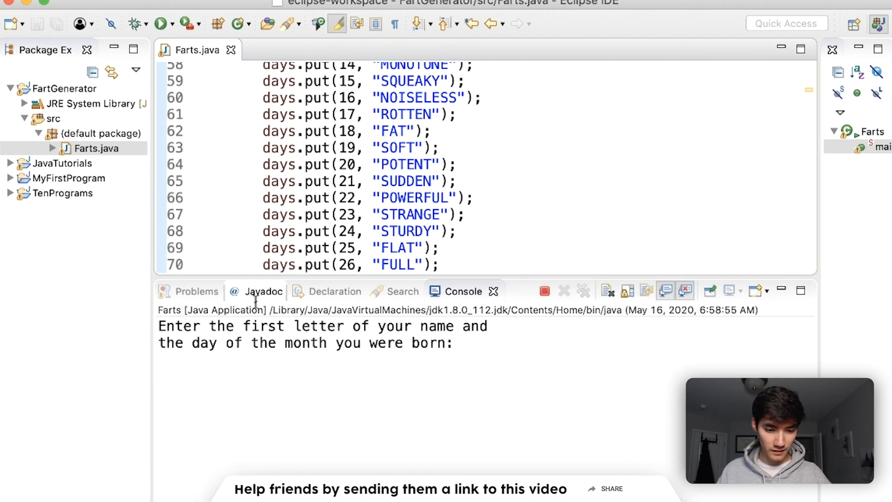
pyautogui.write('a 18')
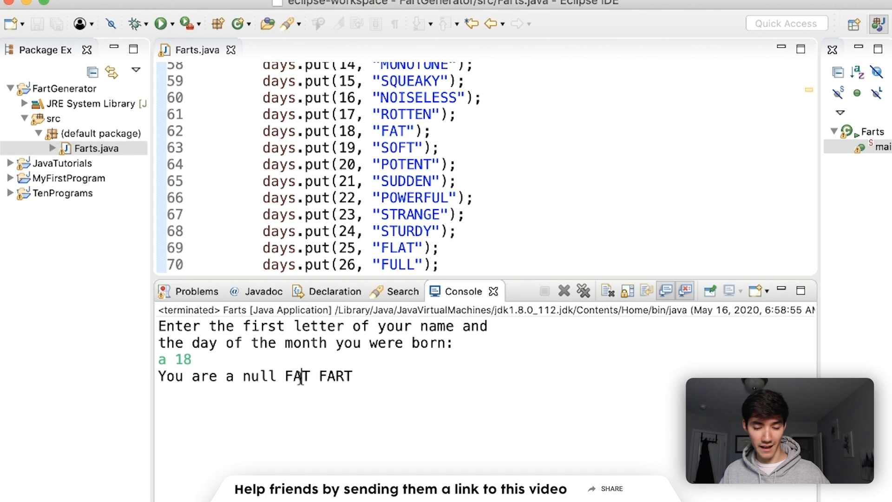
pyautogui.doubleClick(335, 376)
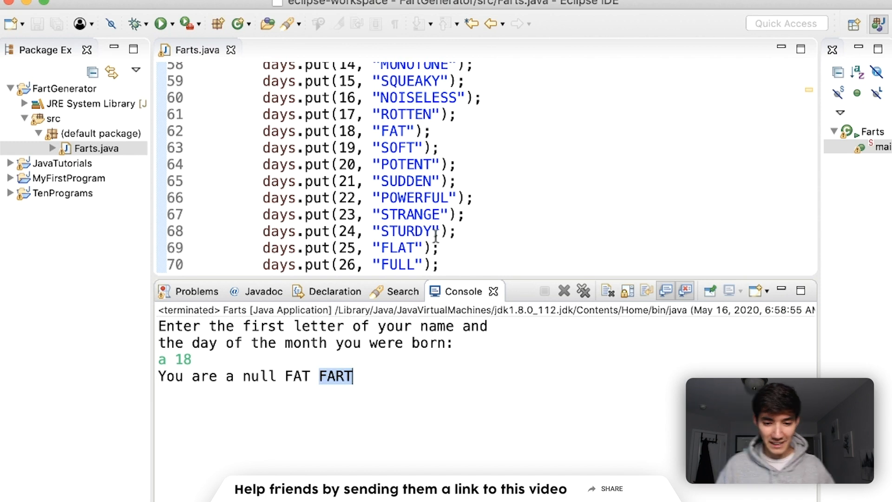
pyautogui.scroll(3)
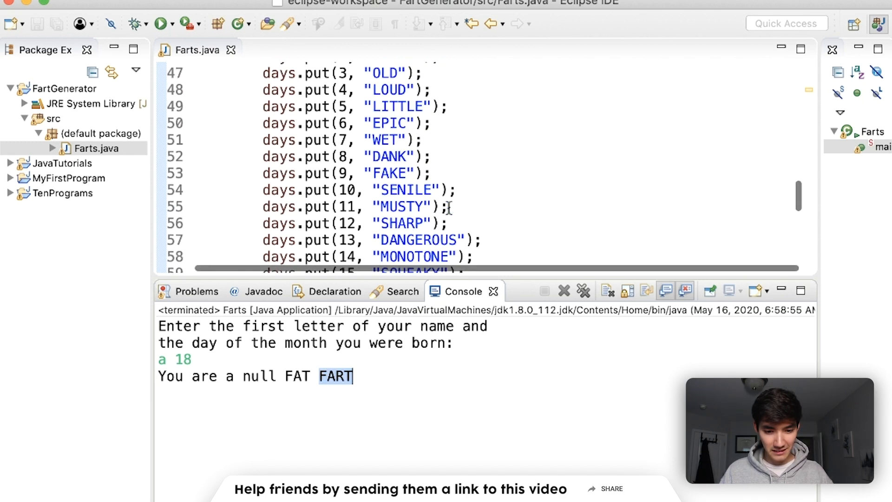
pyautogui.scroll(3)
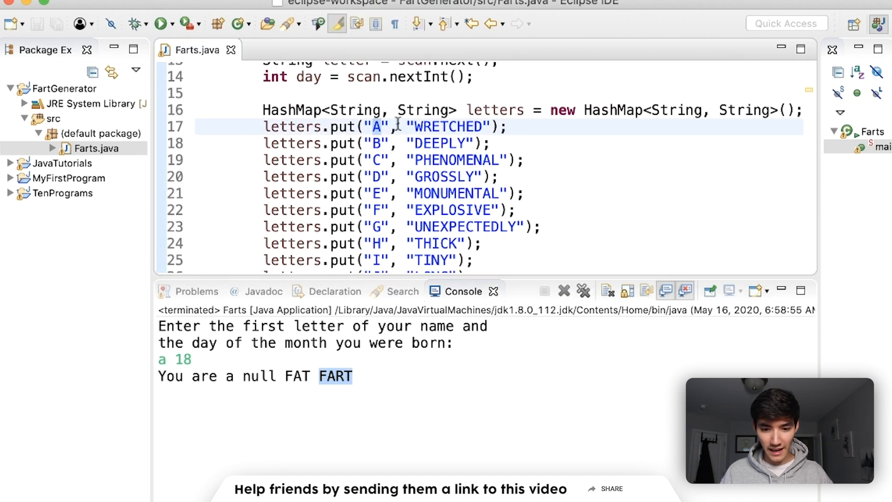
pyautogui.scroll(3)
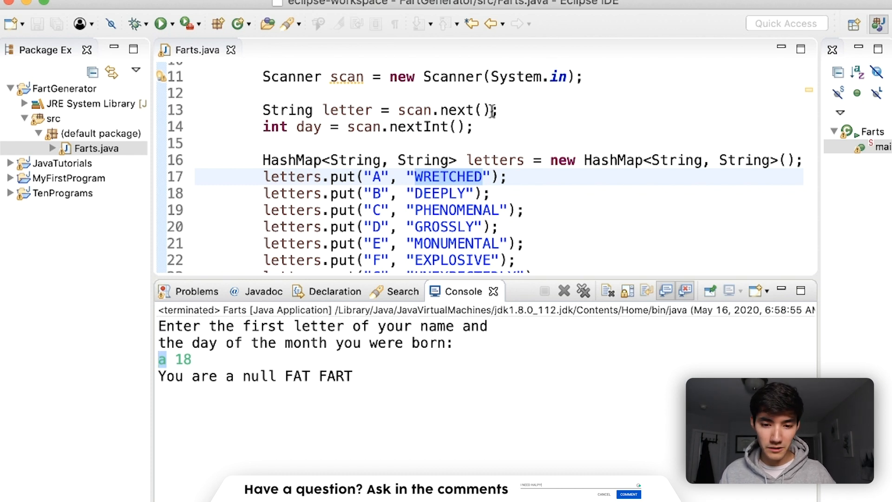
# Step: Append .toUpperCase() to scan.next() and rerun with a 18 to get "You are a WRETCHED FAT FART"
pyautogui.click(485, 110)
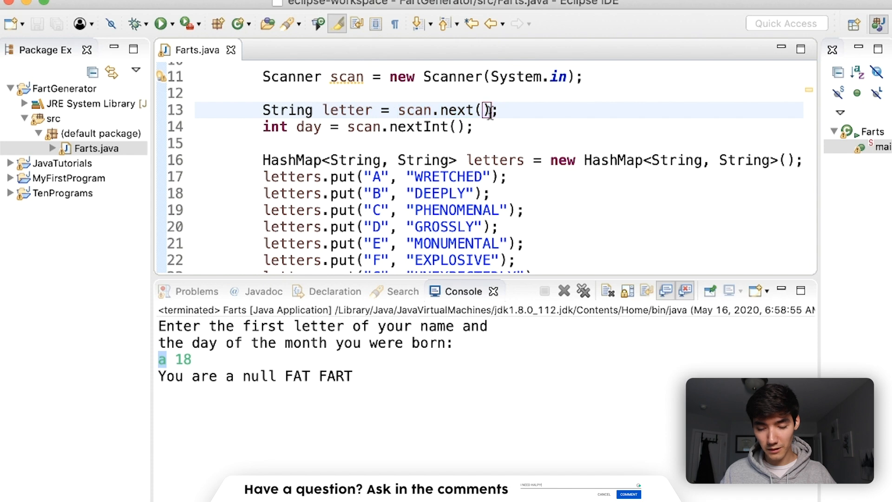
pyautogui.write('.')
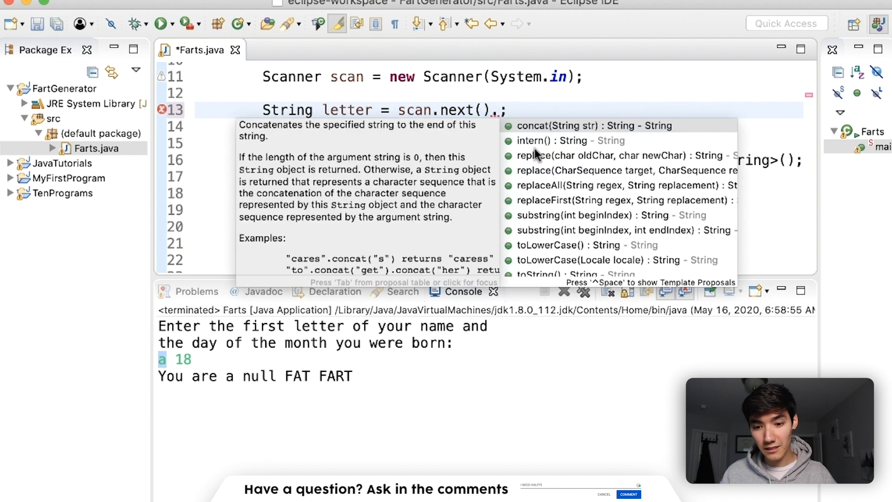
pyautogui.write('toUpperCase(')
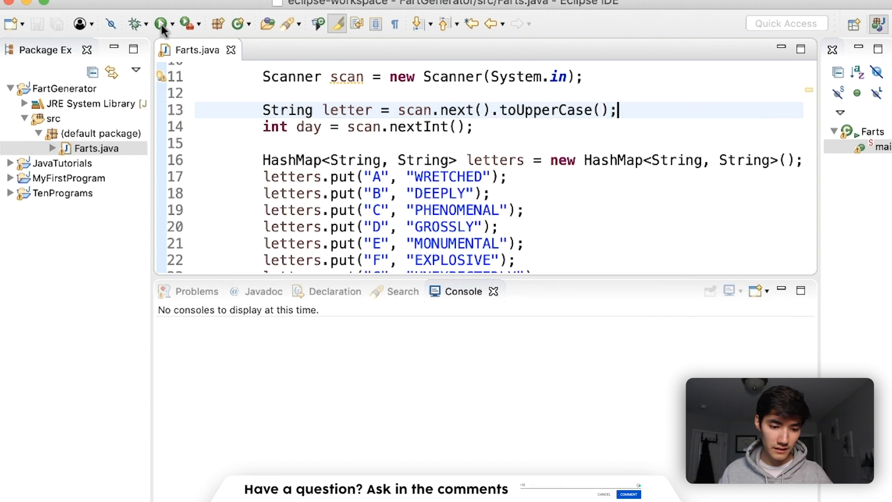
pyautogui.click(161, 23)
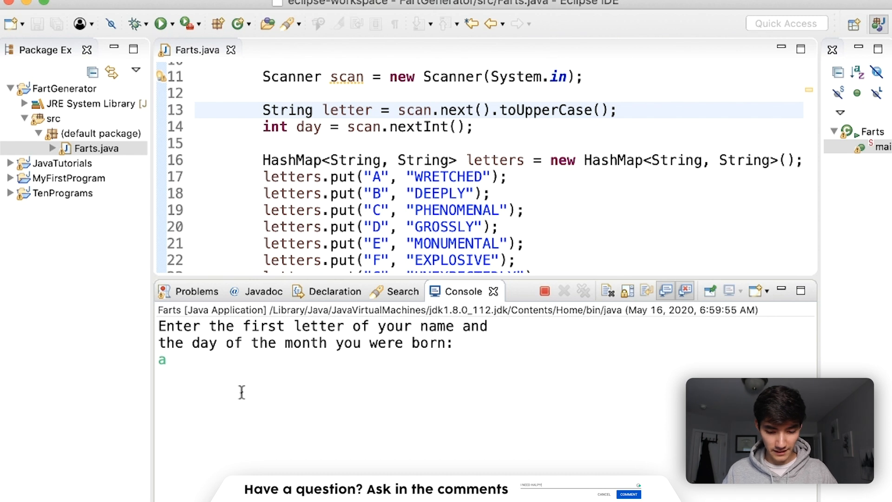
pyautogui.write('18')
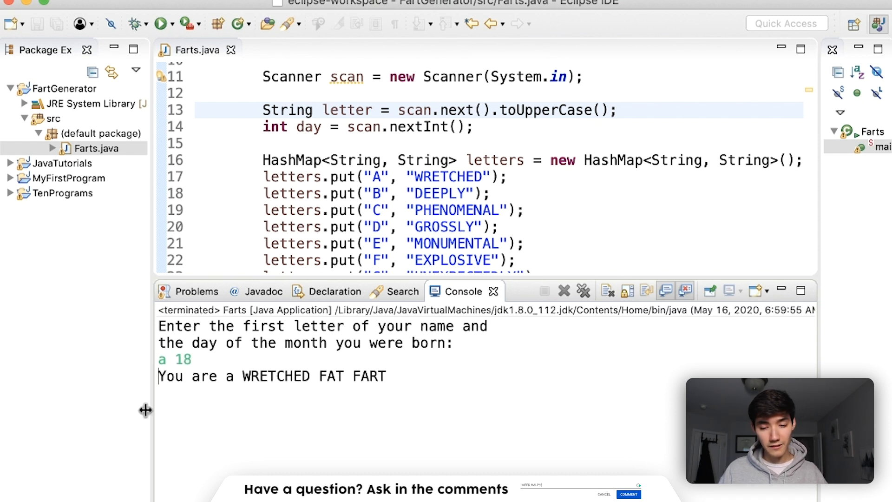
pyautogui.moveTo(378, 177)
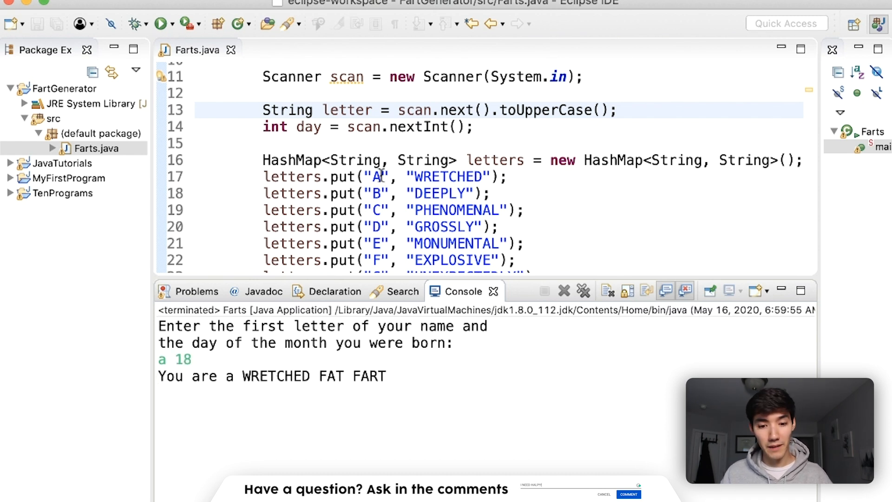
# Step: Rerun Farts with input P 2 to print "You are a BEAUTIFLY GREAT FART"
pyautogui.scroll(-3)
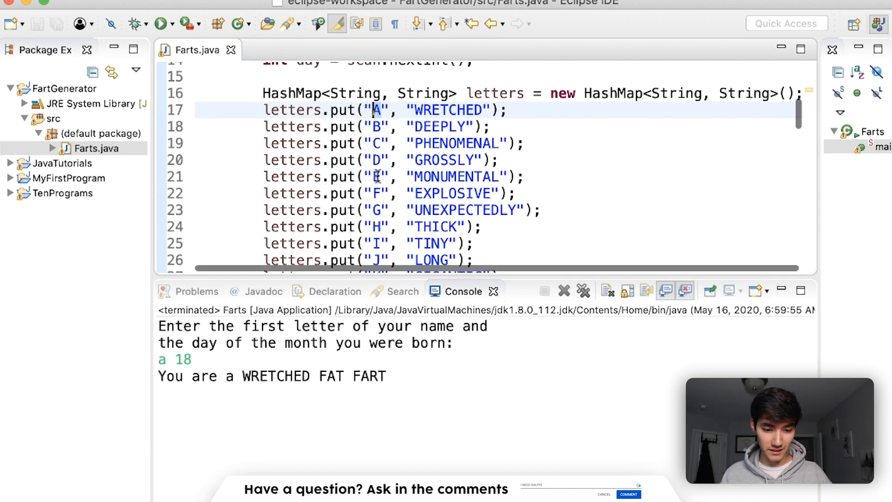
pyautogui.click(162, 24)
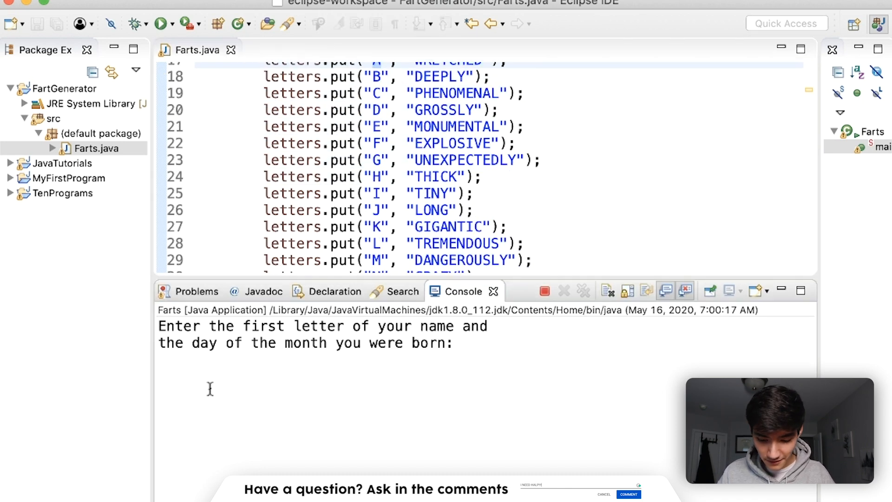
pyautogui.write('P')
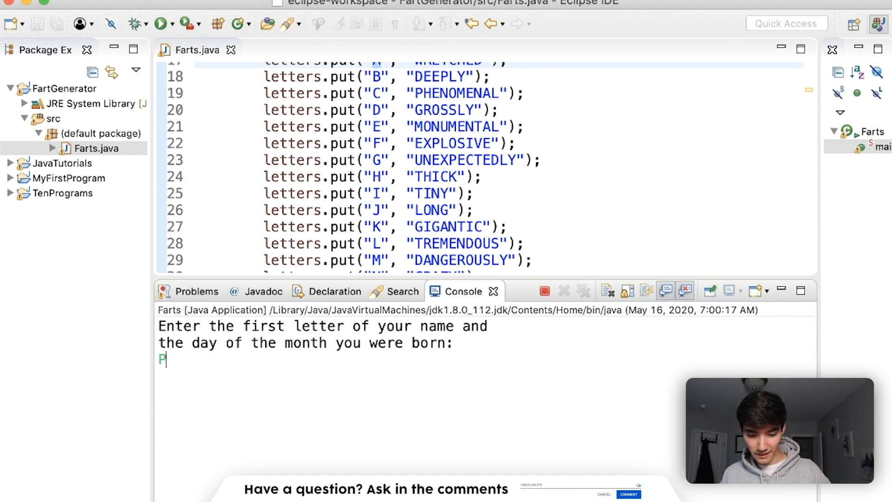
pyautogui.write('2')
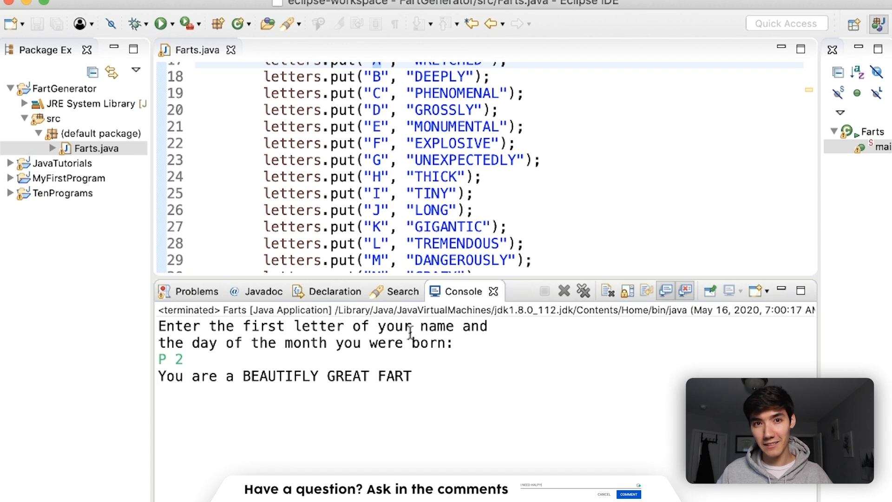
pyautogui.moveTo(164, 23)
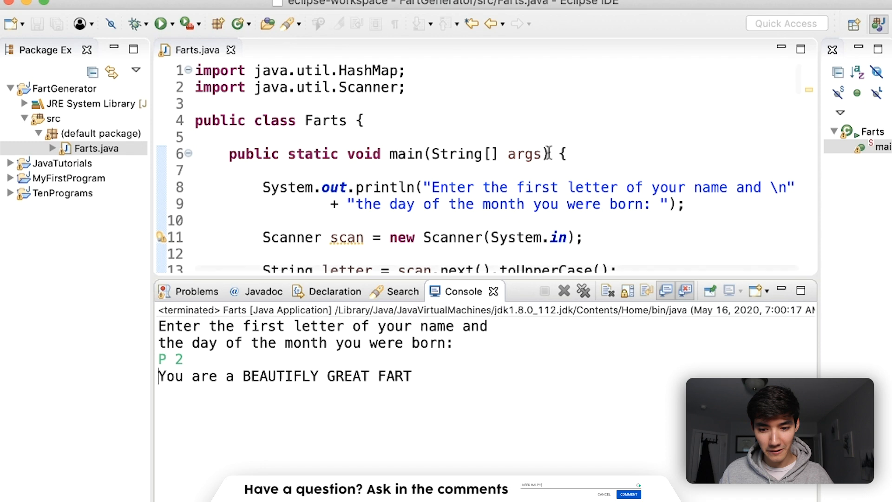
pyautogui.click(557, 154)
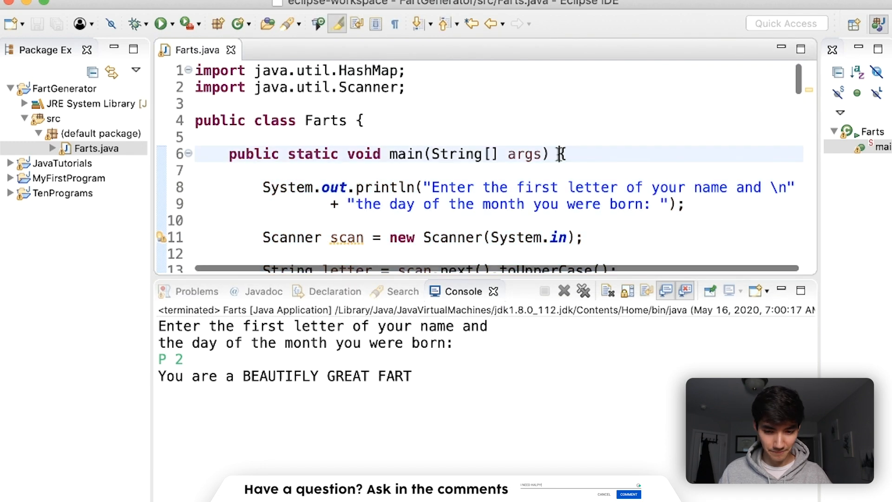
pyautogui.scroll(-3)
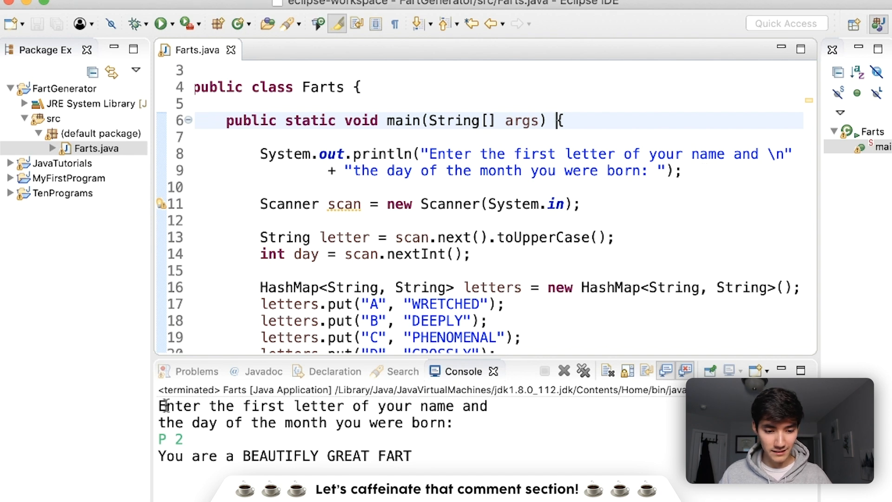
pyautogui.click(466, 423)
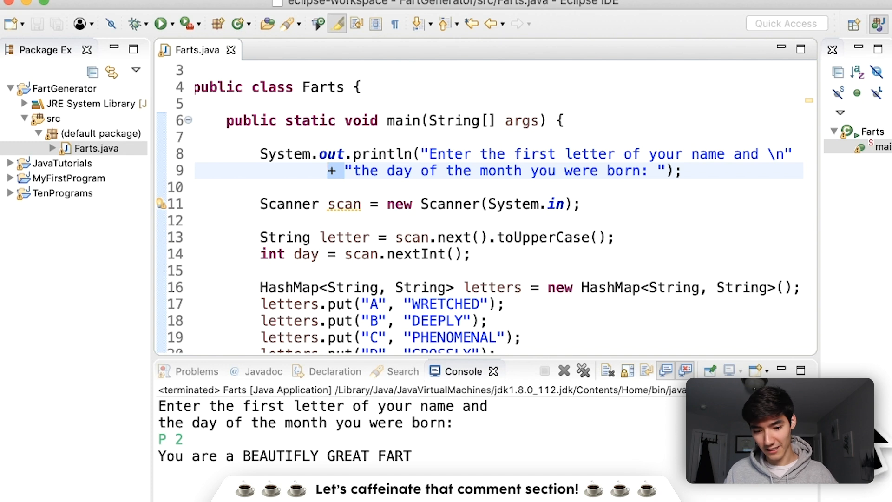
pyautogui.scroll(-3)
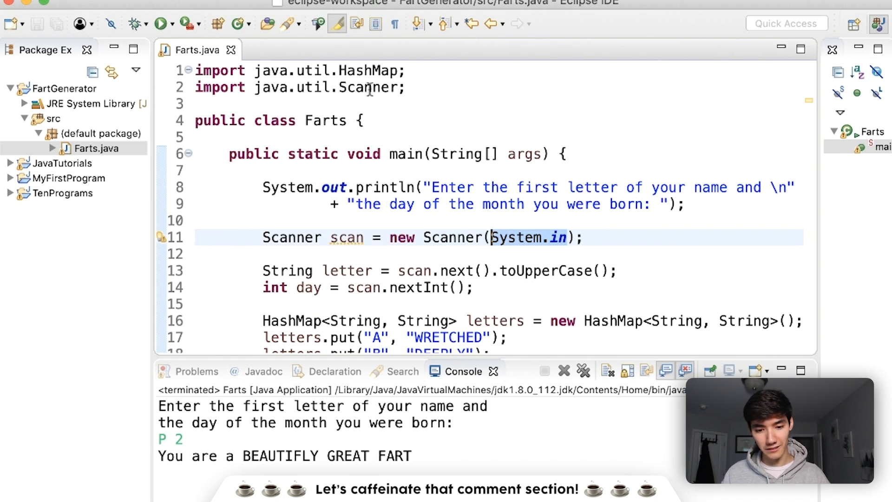
pyautogui.scroll(-3)
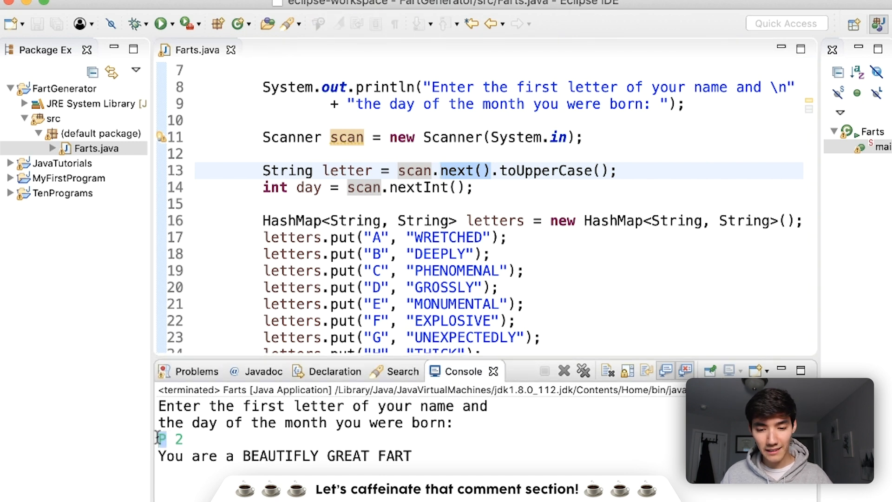
pyautogui.moveTo(508, 175)
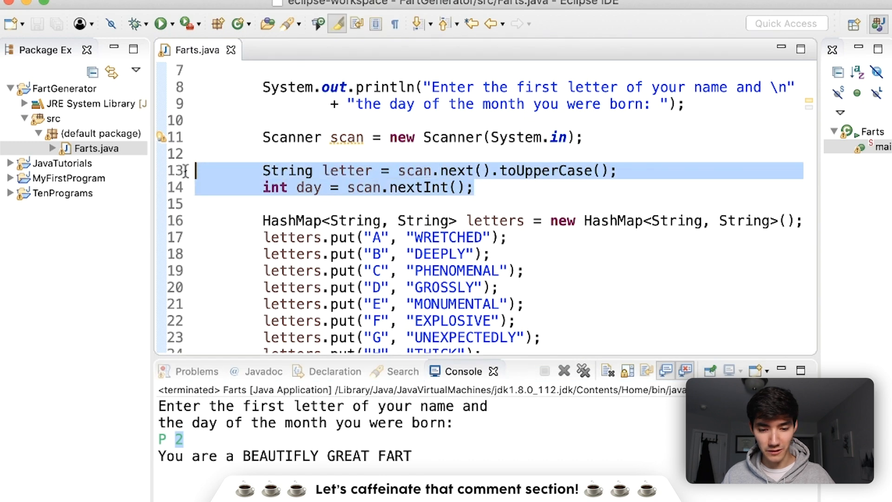
pyautogui.scroll(-3)
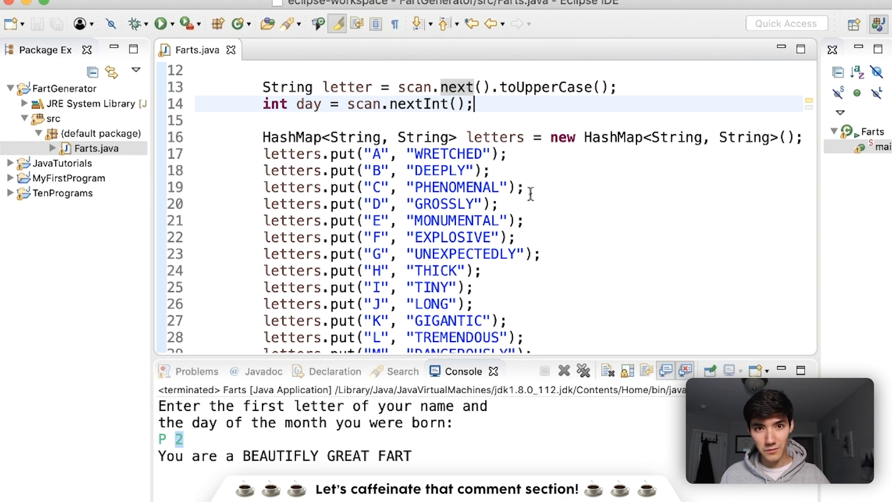
pyautogui.moveTo(292, 137)
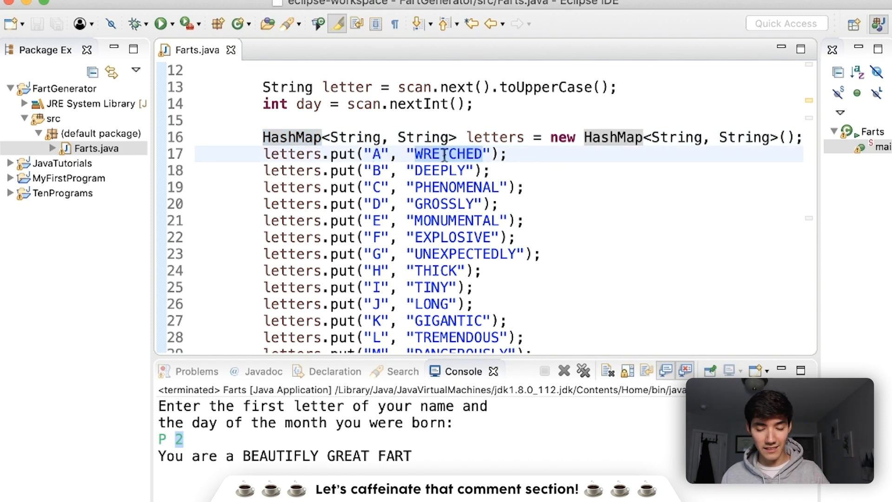
pyautogui.click(374, 237)
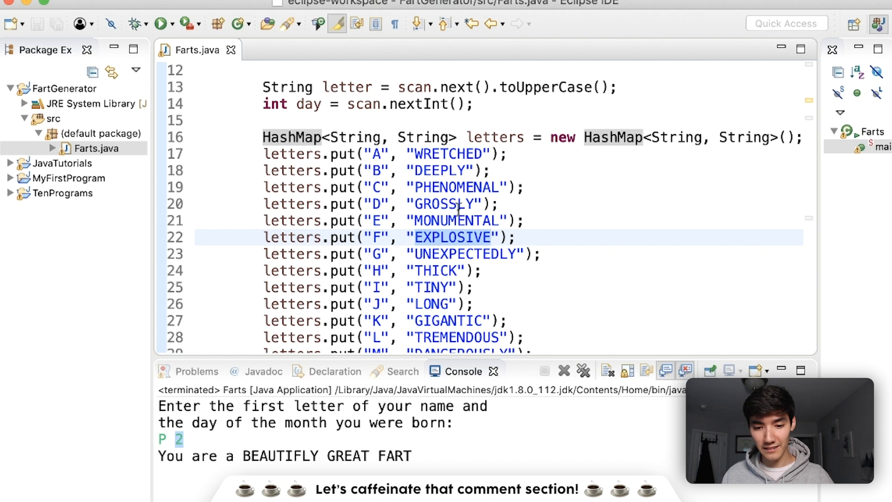
pyautogui.click(375, 221)
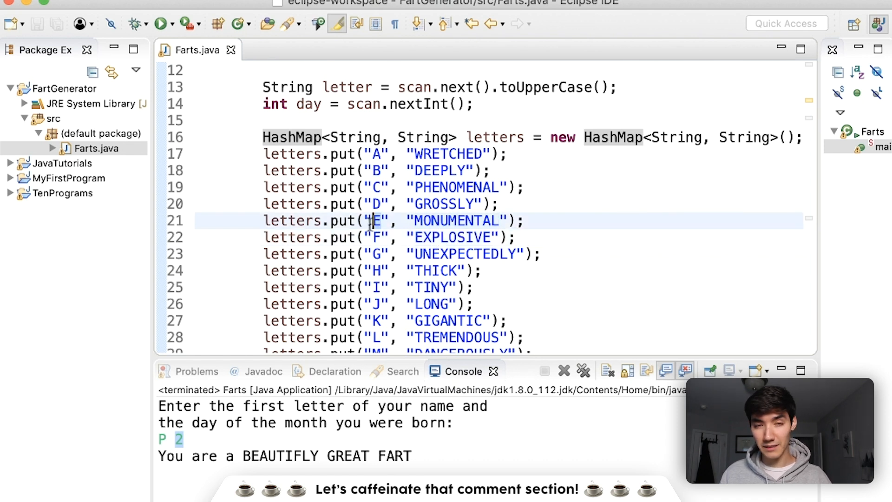
pyautogui.click(375, 203)
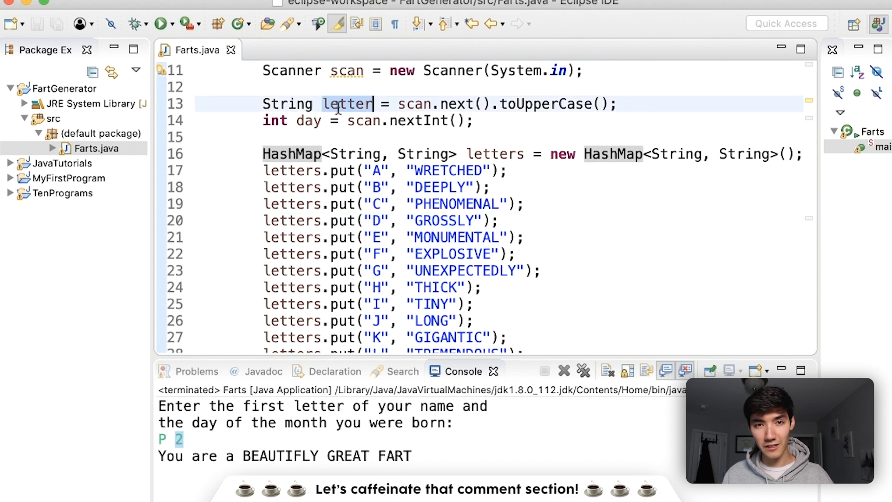
pyautogui.moveTo(346, 103)
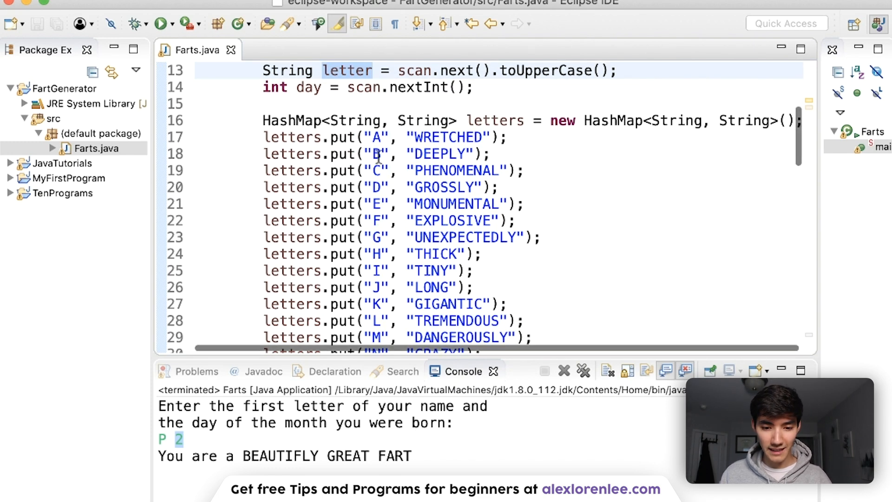
pyautogui.scroll(-3)
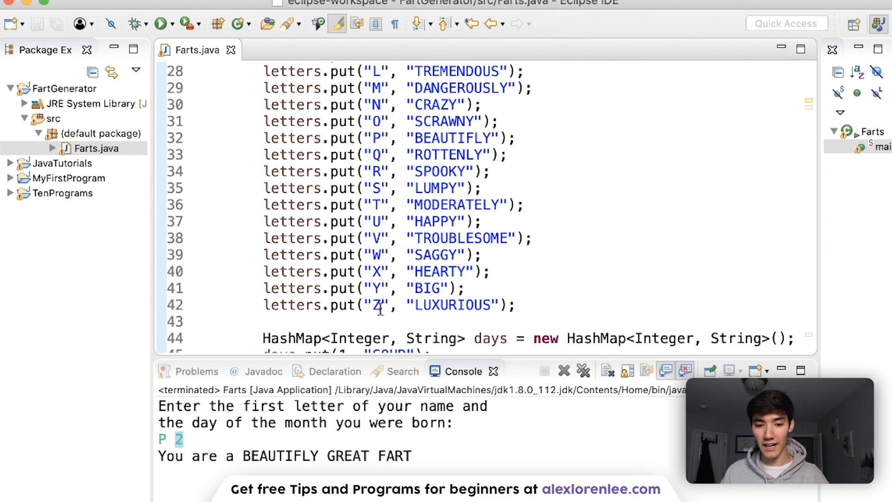
pyautogui.scroll(-3)
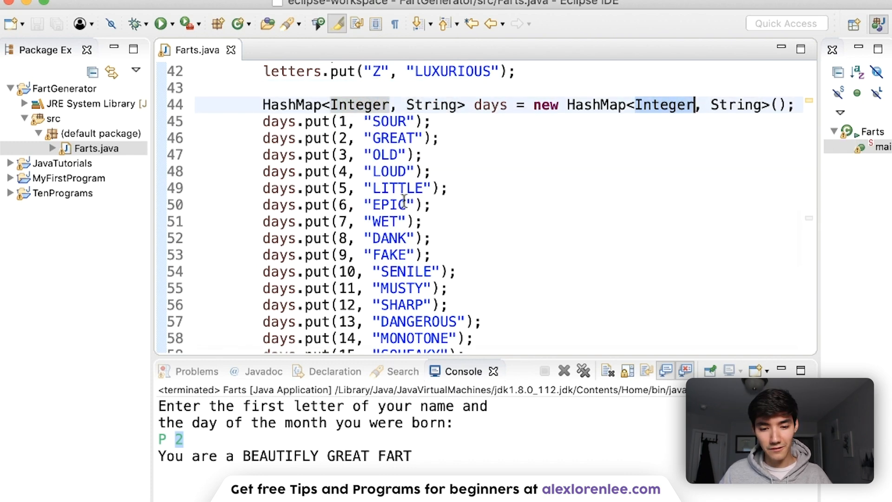
pyautogui.scroll(-3)
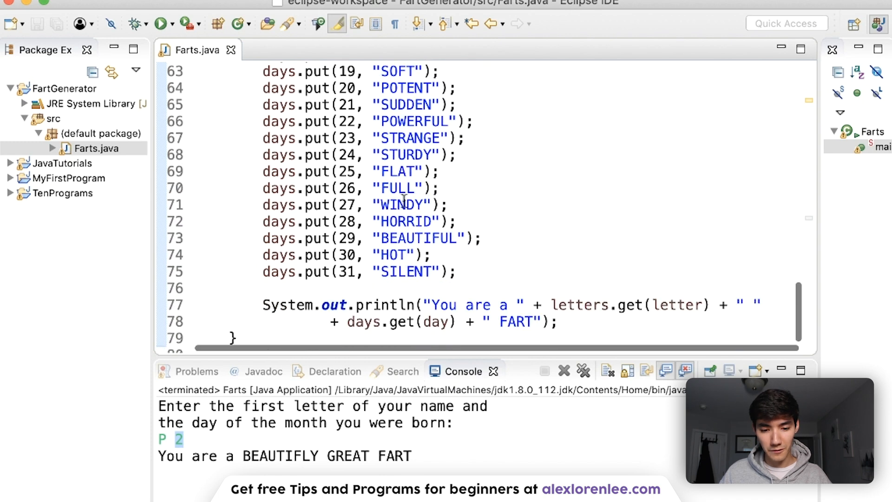
pyautogui.scroll(3)
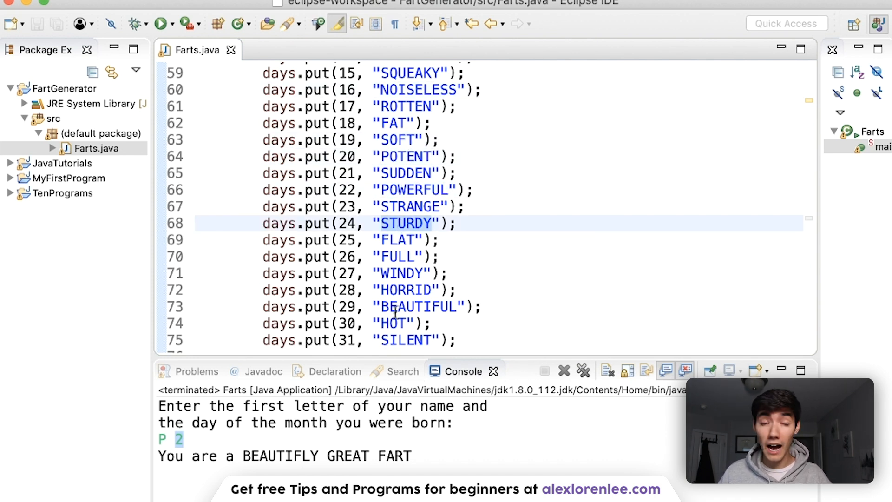
pyautogui.scroll(-3)
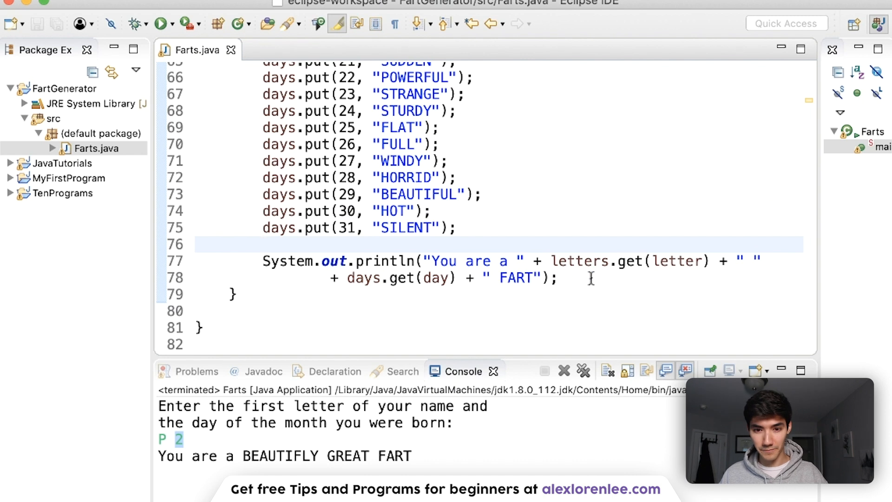
pyautogui.click(702, 260)
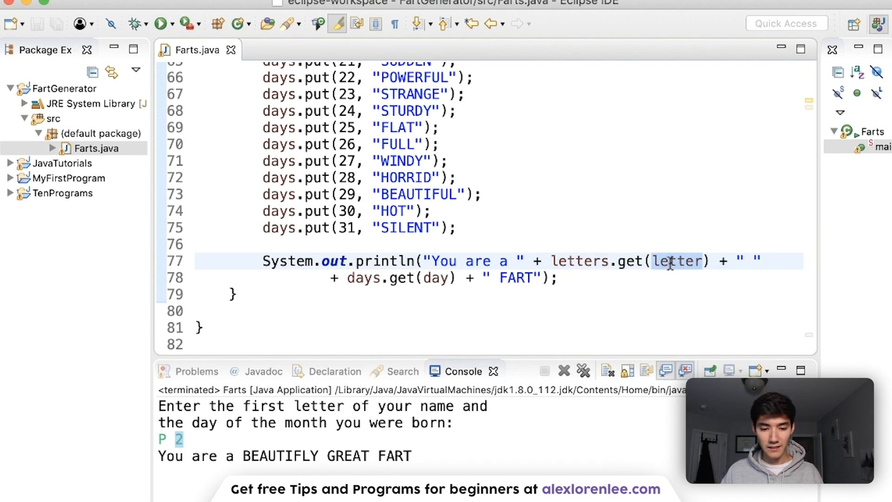
pyautogui.moveTo(543, 255)
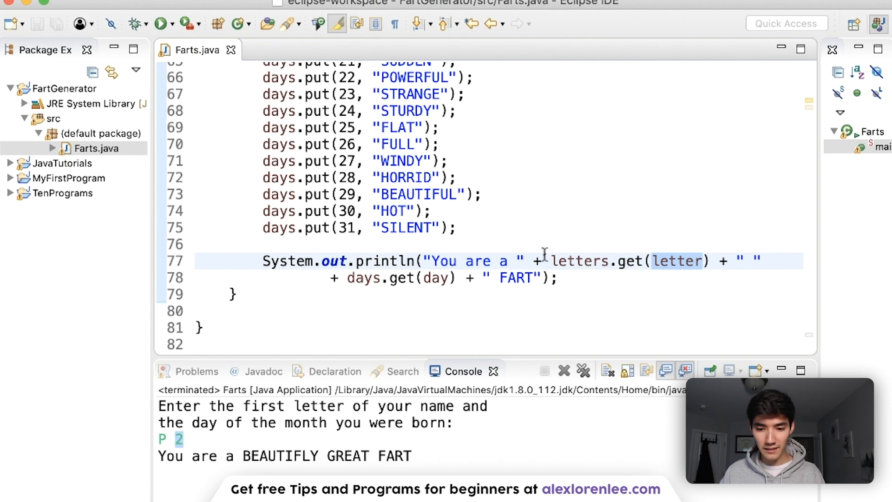
pyautogui.click(670, 260)
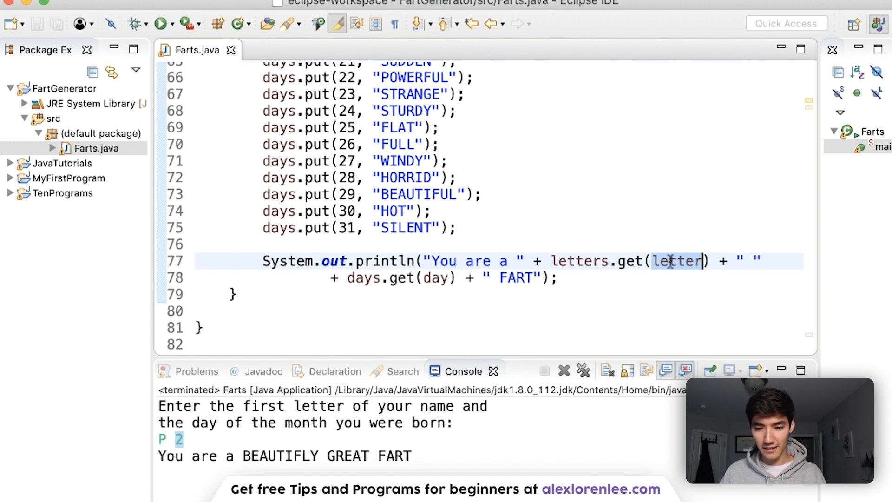
pyautogui.scroll(3)
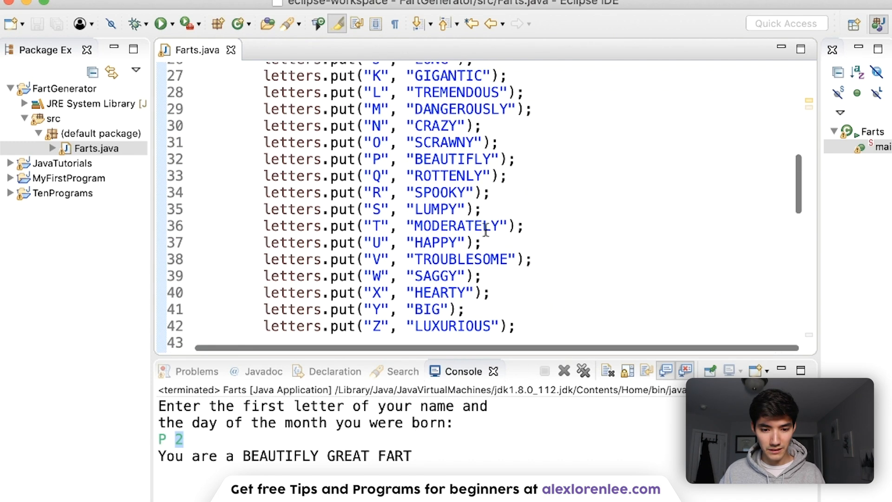
pyautogui.scroll(3)
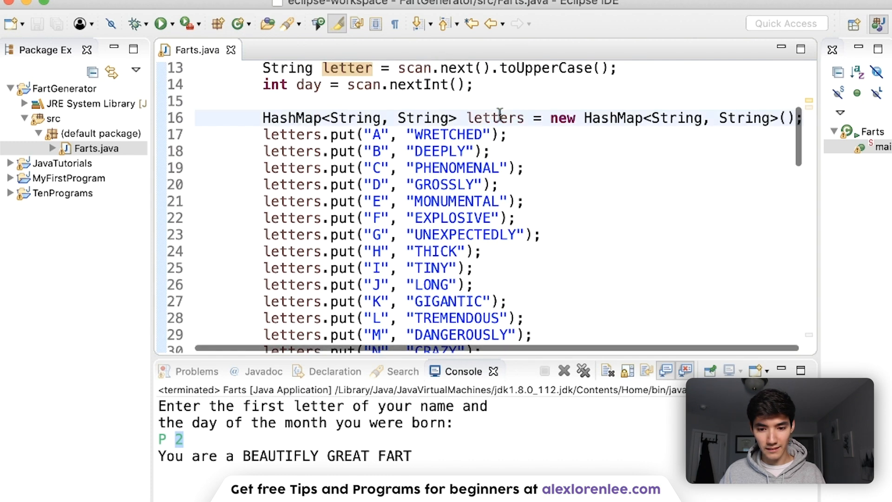
pyautogui.scroll(-3)
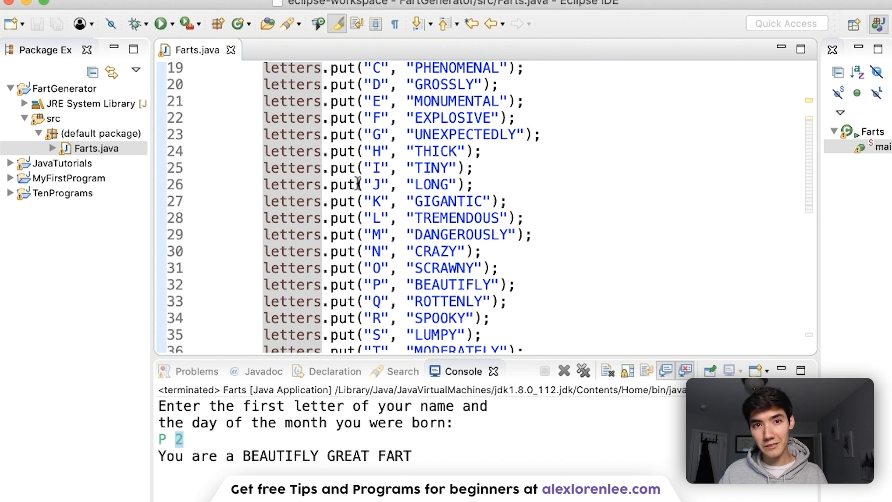
pyautogui.scroll(-3)
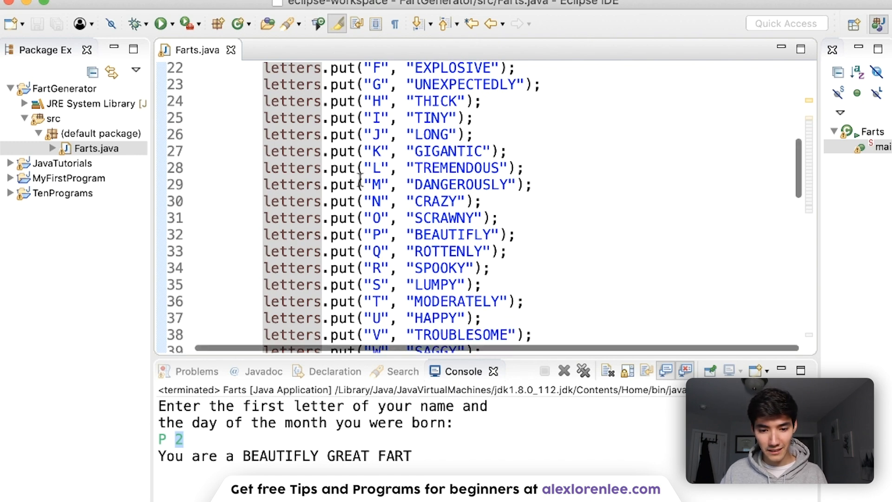
pyautogui.click(380, 234)
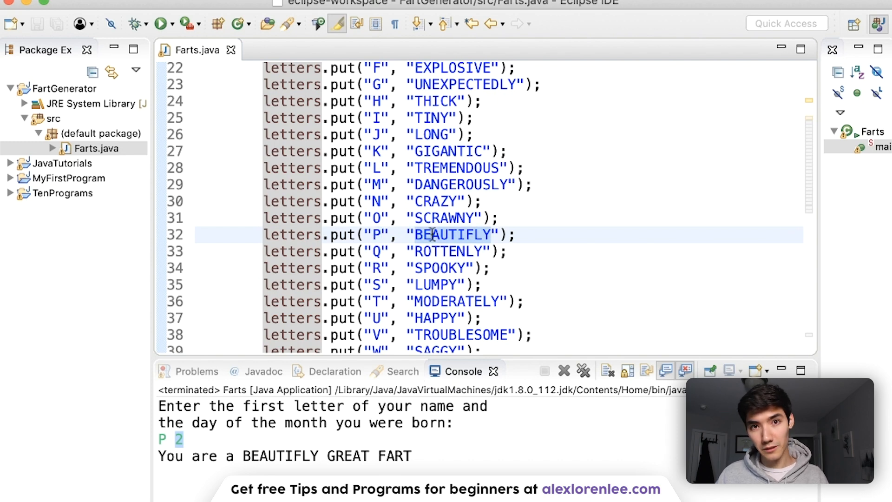
pyautogui.scroll(-3)
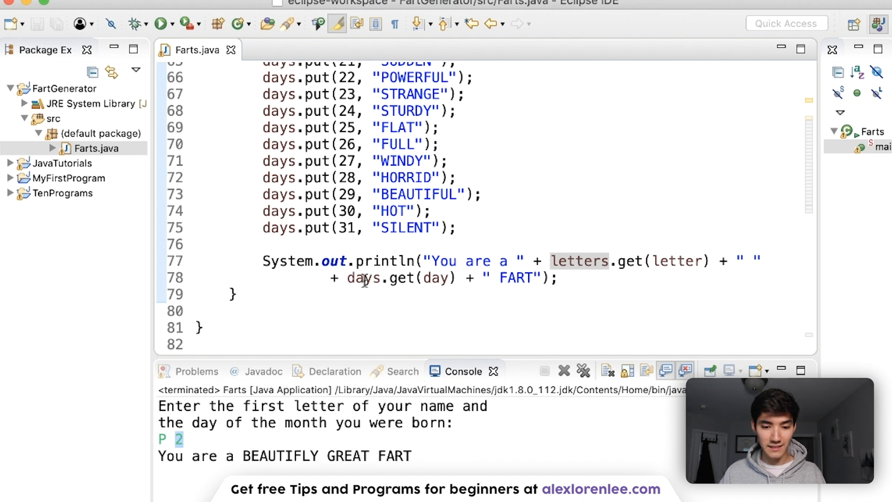
pyautogui.scroll(3)
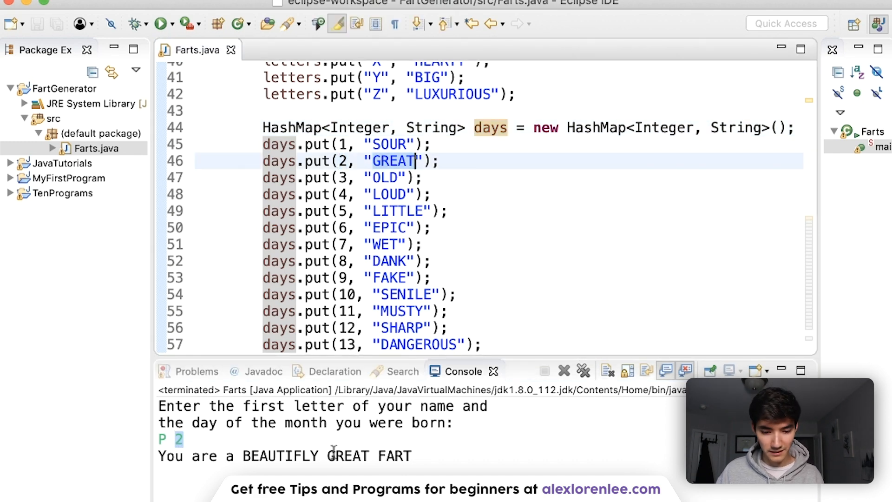
pyautogui.scroll(-3)
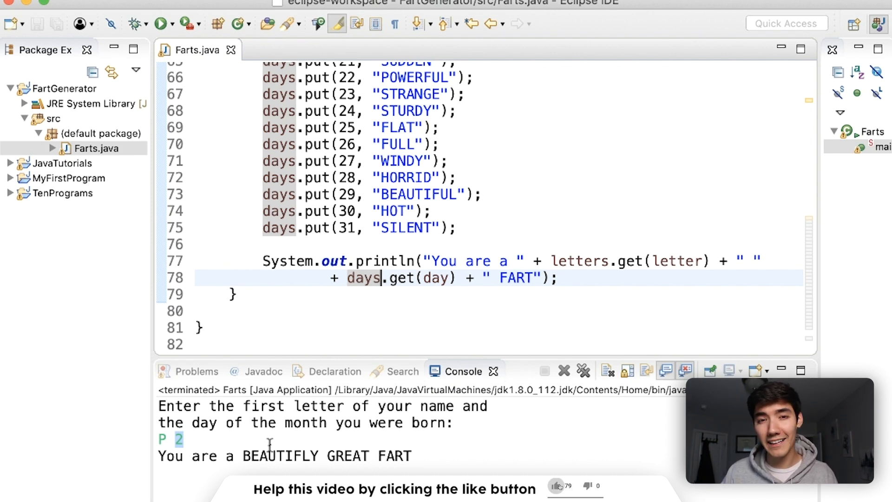
pyautogui.click(557, 485)
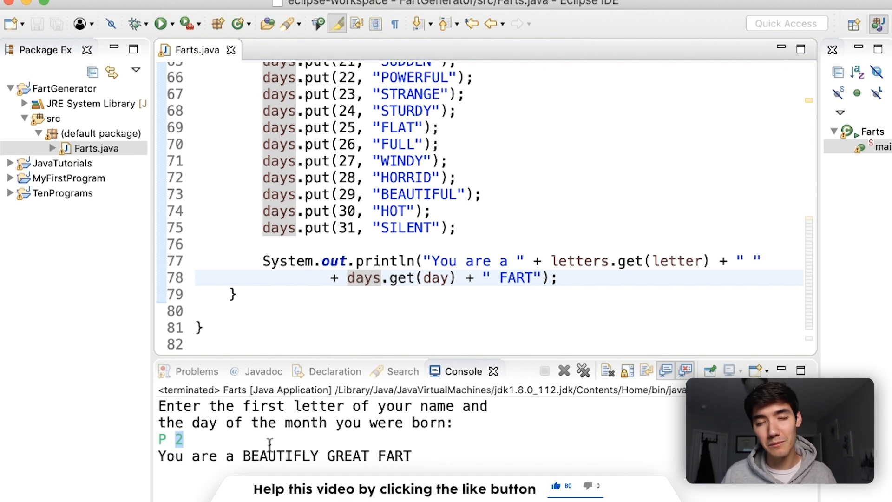